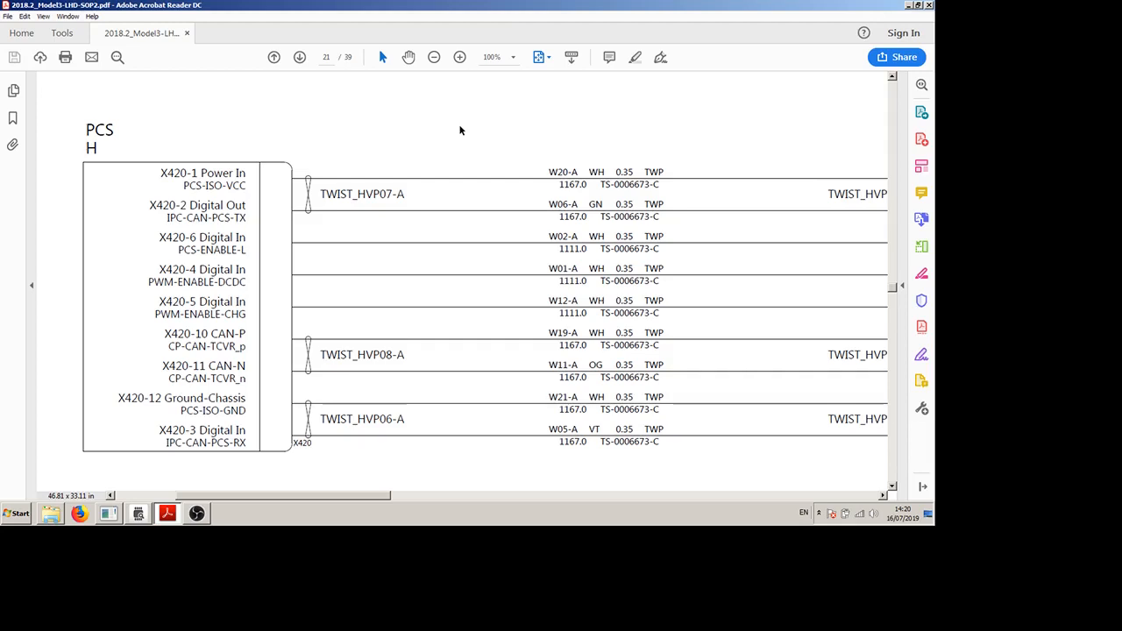
pyautogui.moveTo(228, 136)
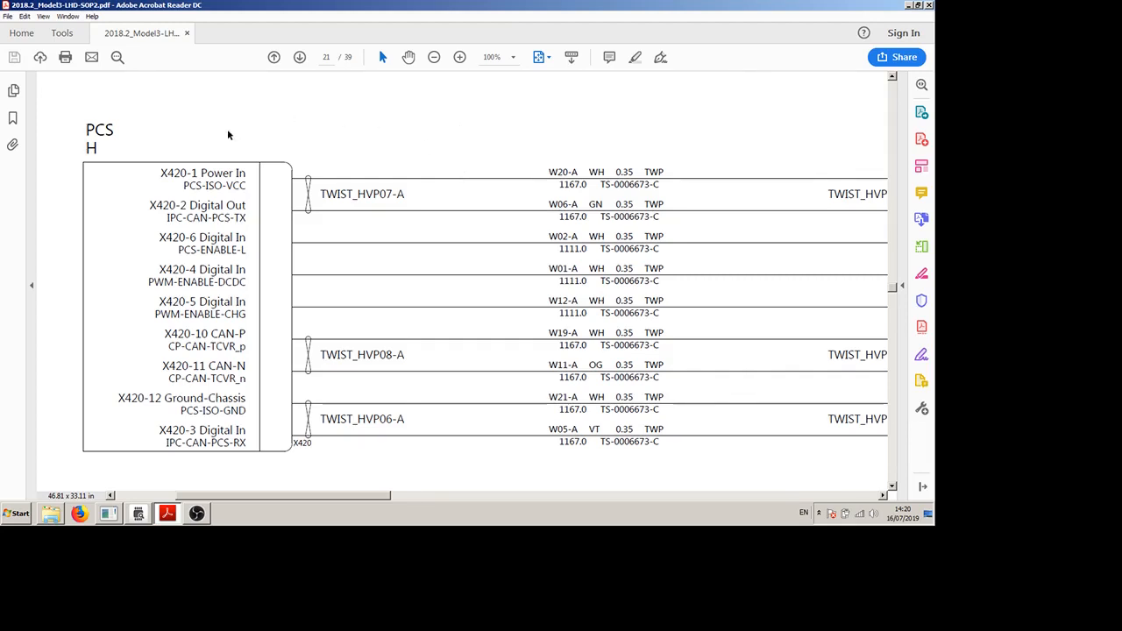
pyautogui.moveTo(259, 128)
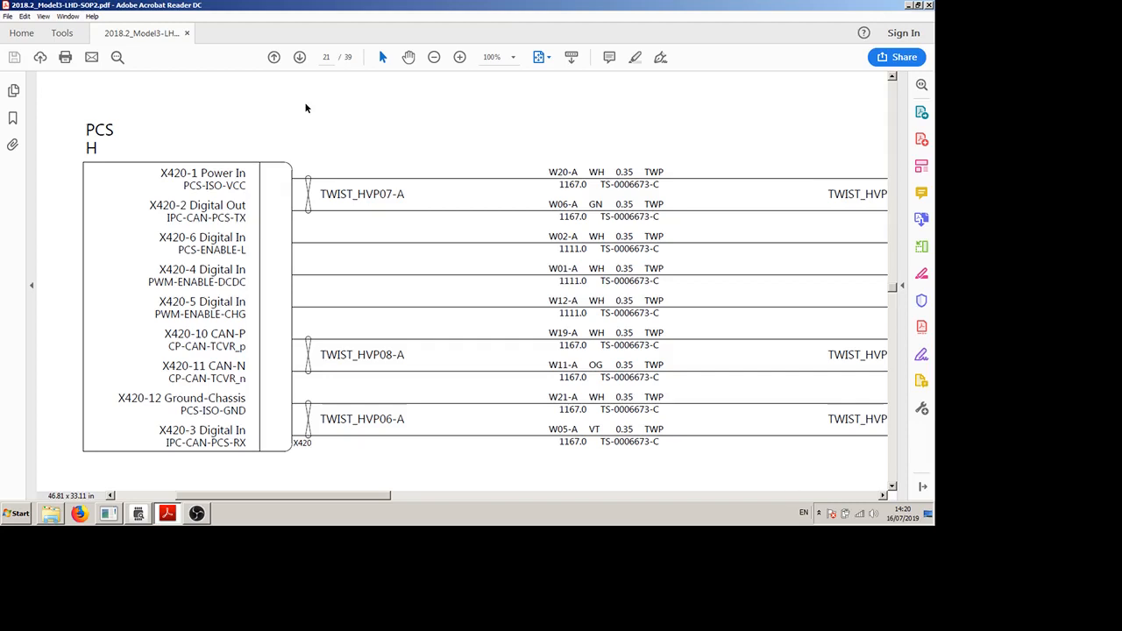
pyautogui.moveTo(316, 442)
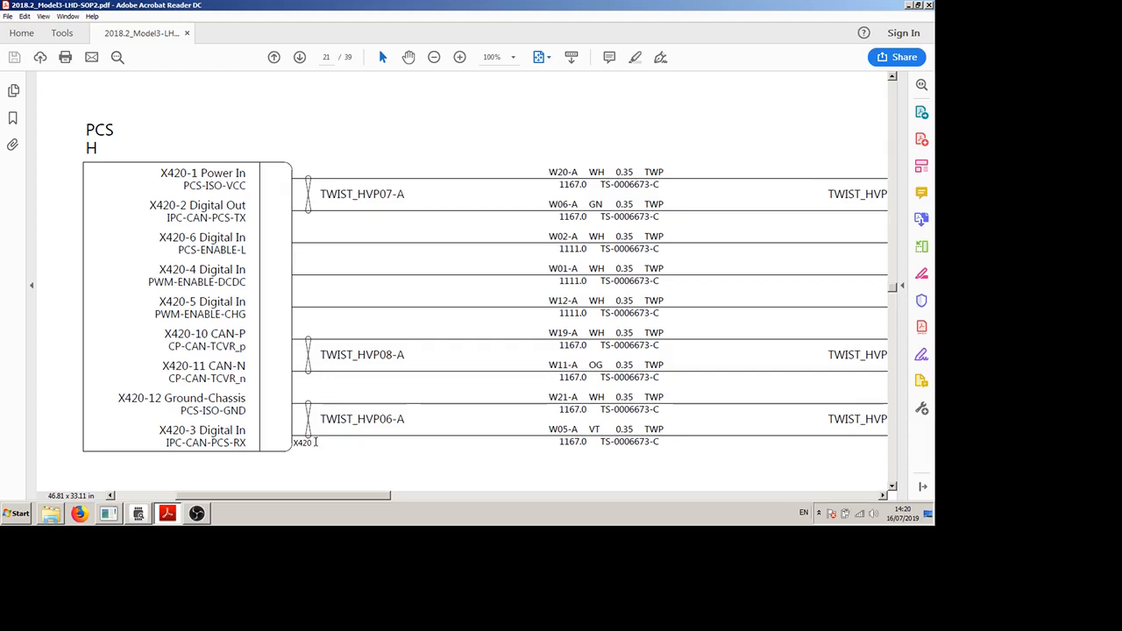
pyautogui.moveTo(323, 455)
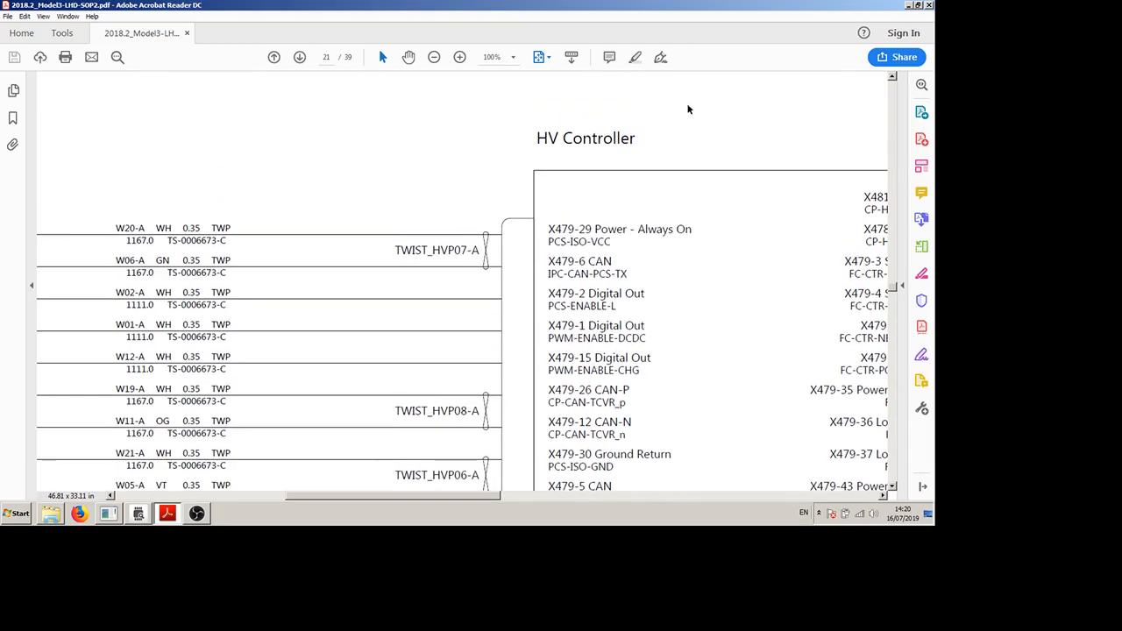
# Step: Pan the schematic page back to the PCS H connector block with its X420 pin list
pyautogui.doubleClick(586, 137)
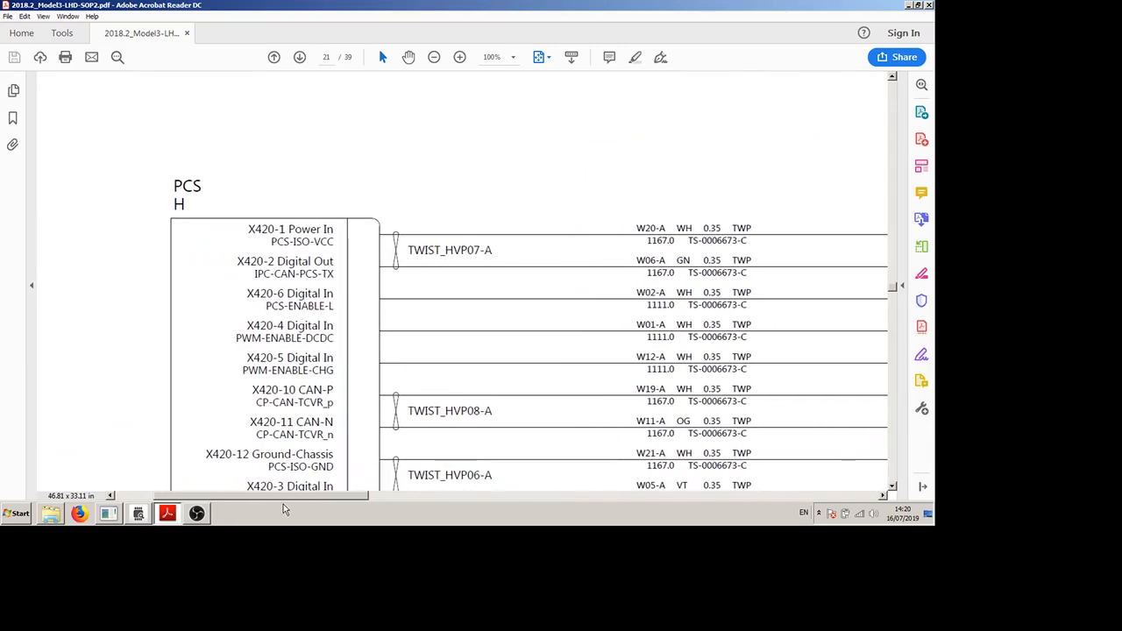
pyautogui.scroll(-3)
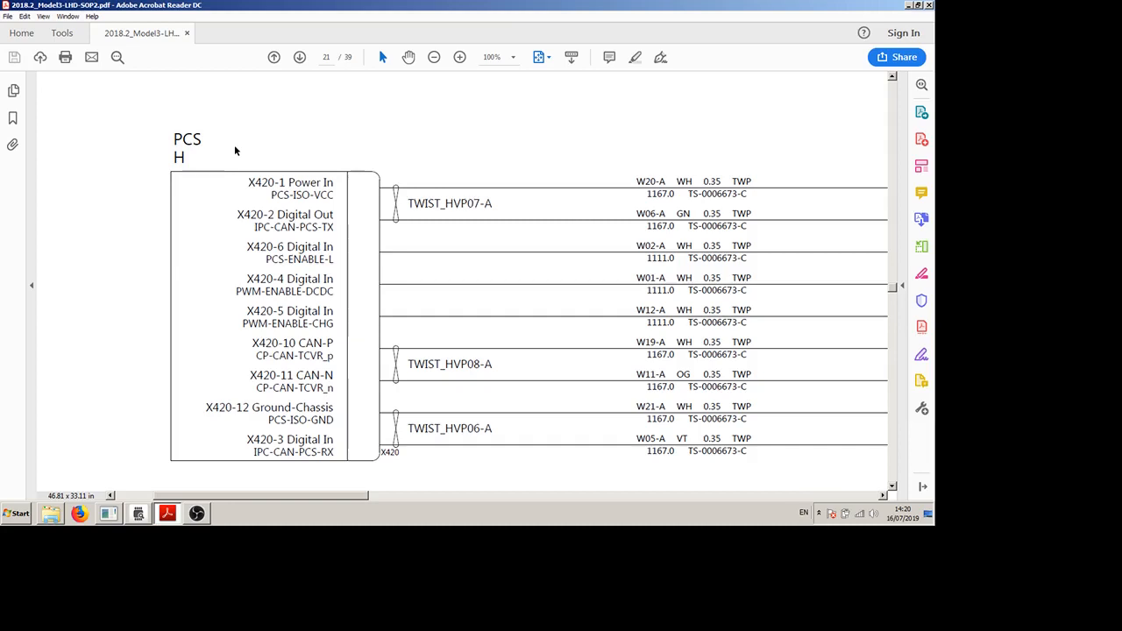
pyautogui.moveTo(301, 182)
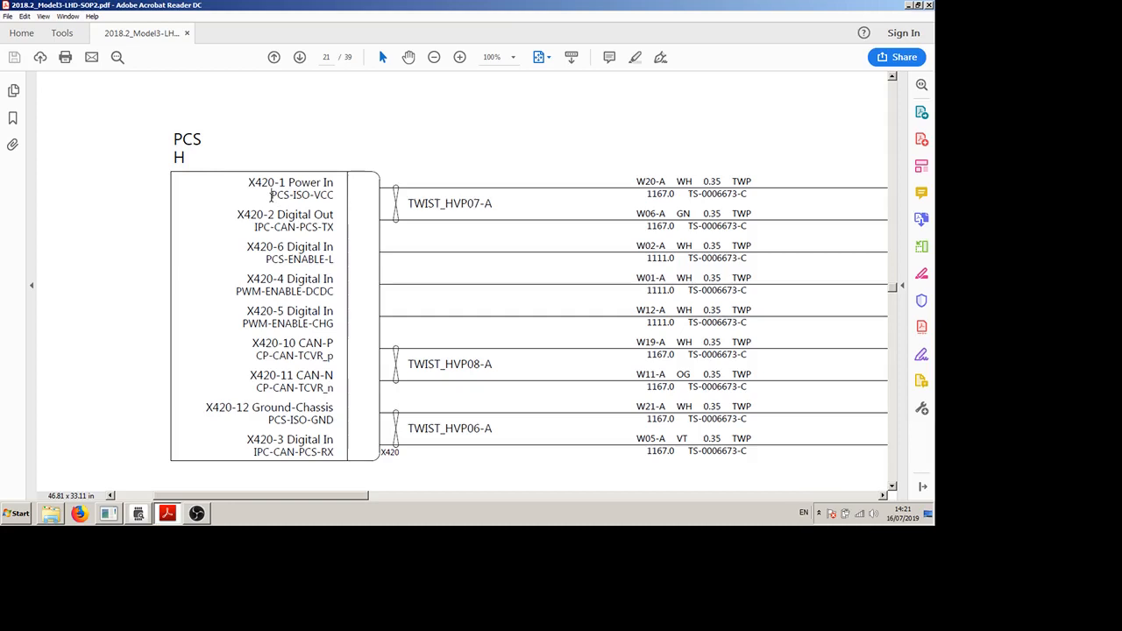
pyautogui.doubleClick(301, 195)
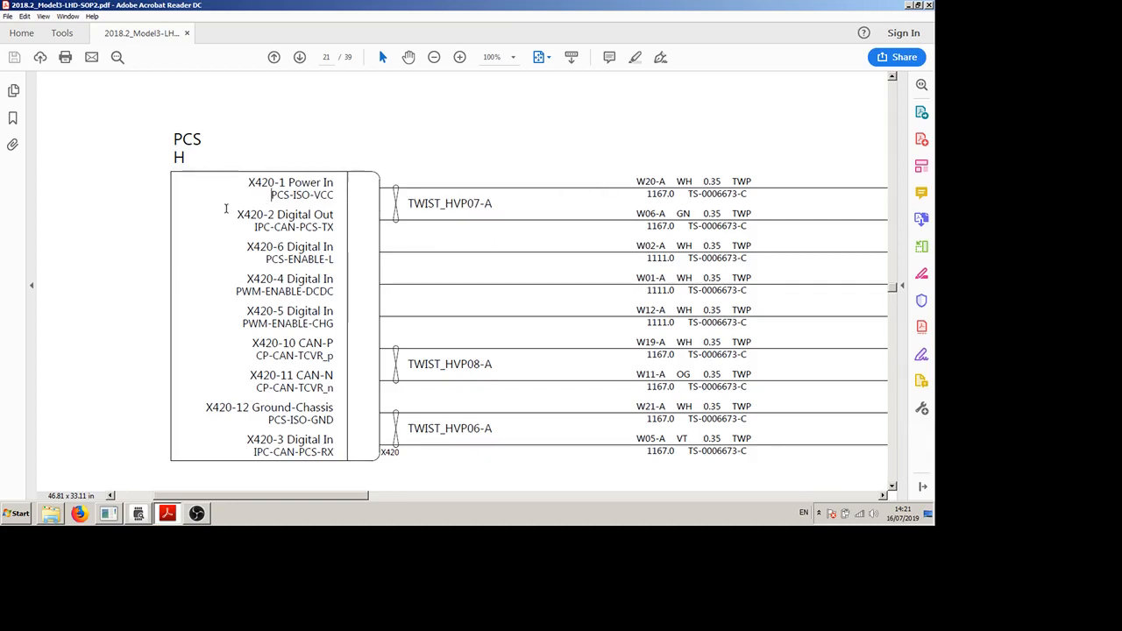
pyautogui.moveTo(266, 240)
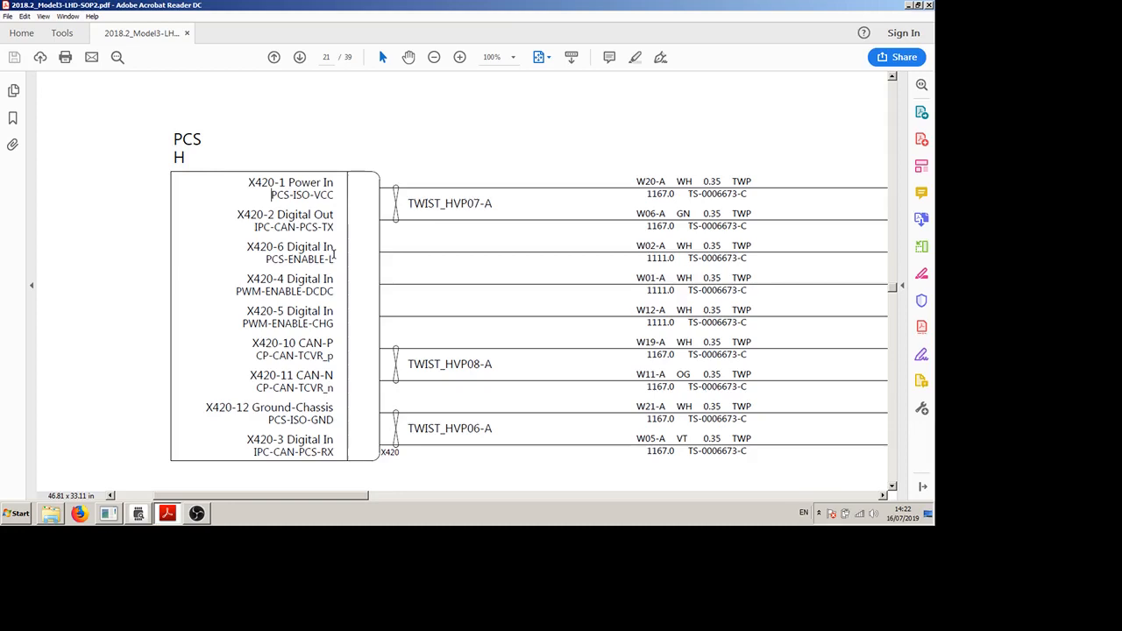
pyautogui.moveTo(305, 259)
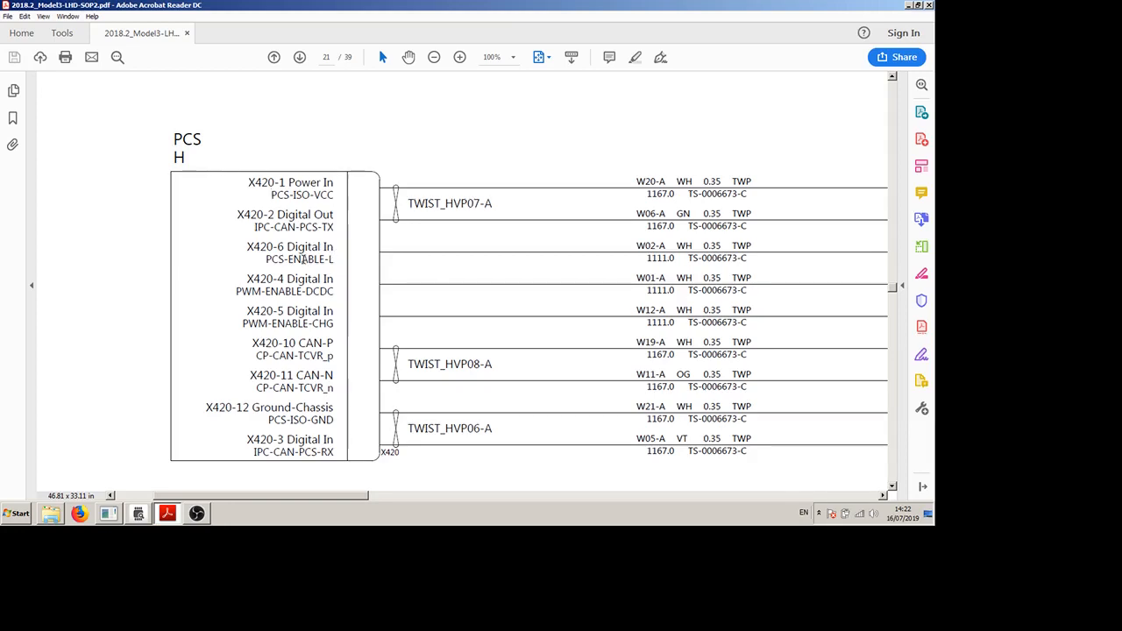
pyautogui.doubleClick(266, 291)
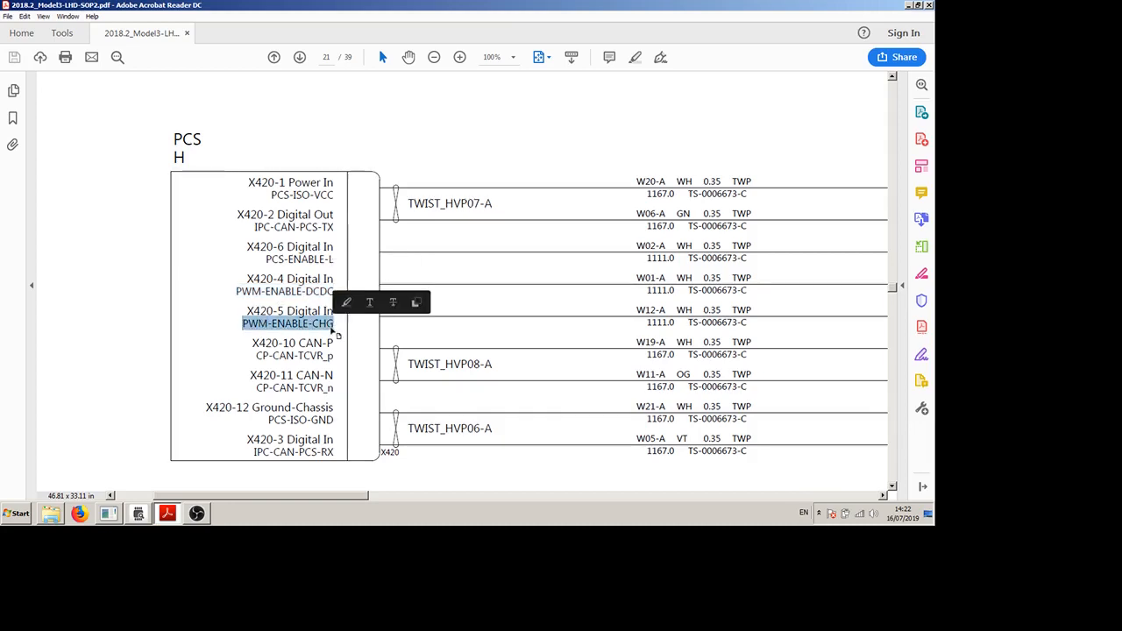
pyautogui.click(235, 298)
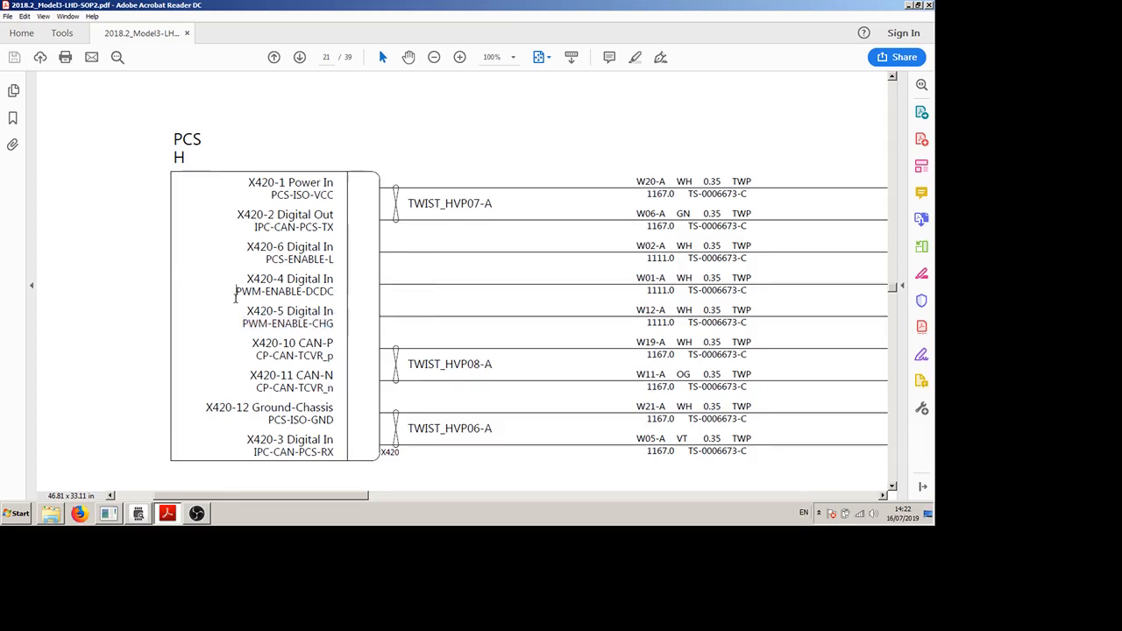
pyautogui.moveTo(246, 302)
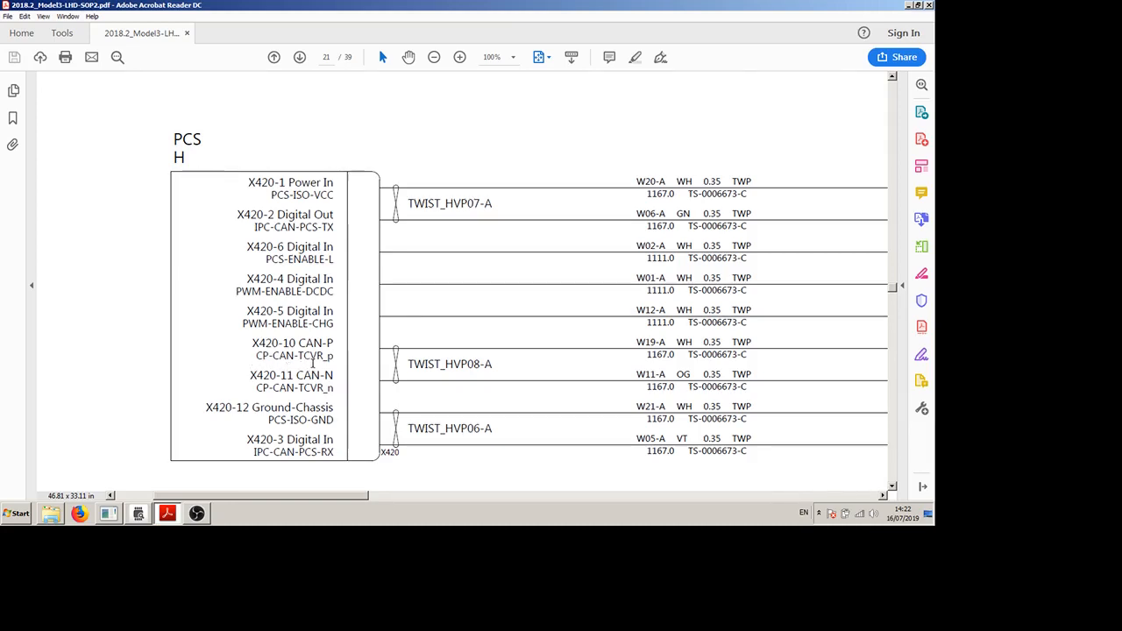
pyautogui.moveTo(270, 393)
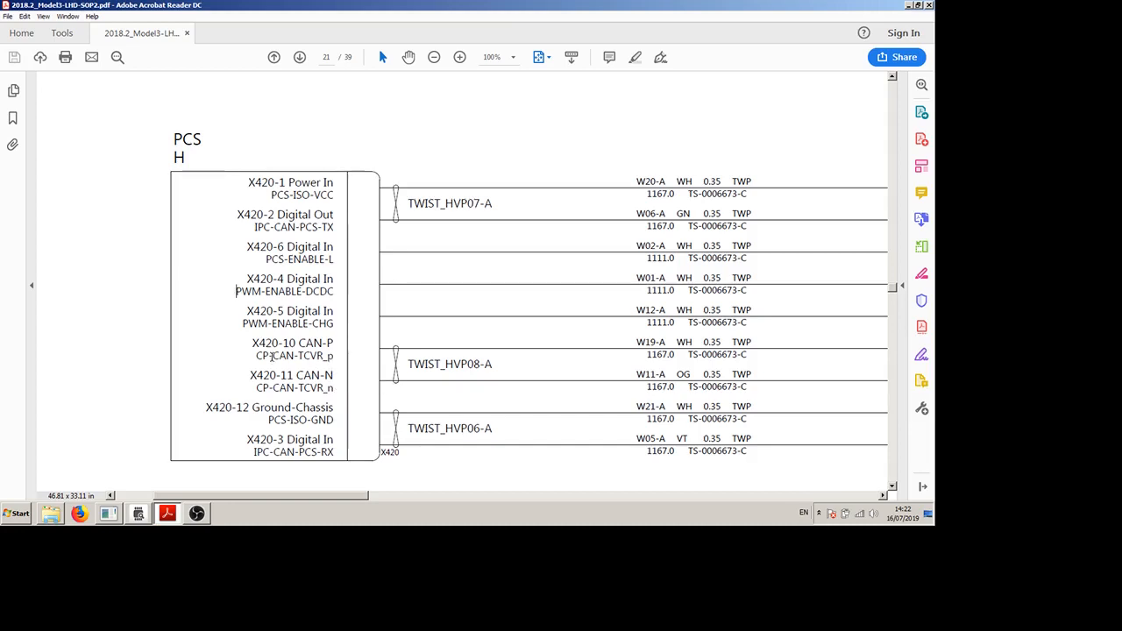
pyautogui.doubleClick(265, 355)
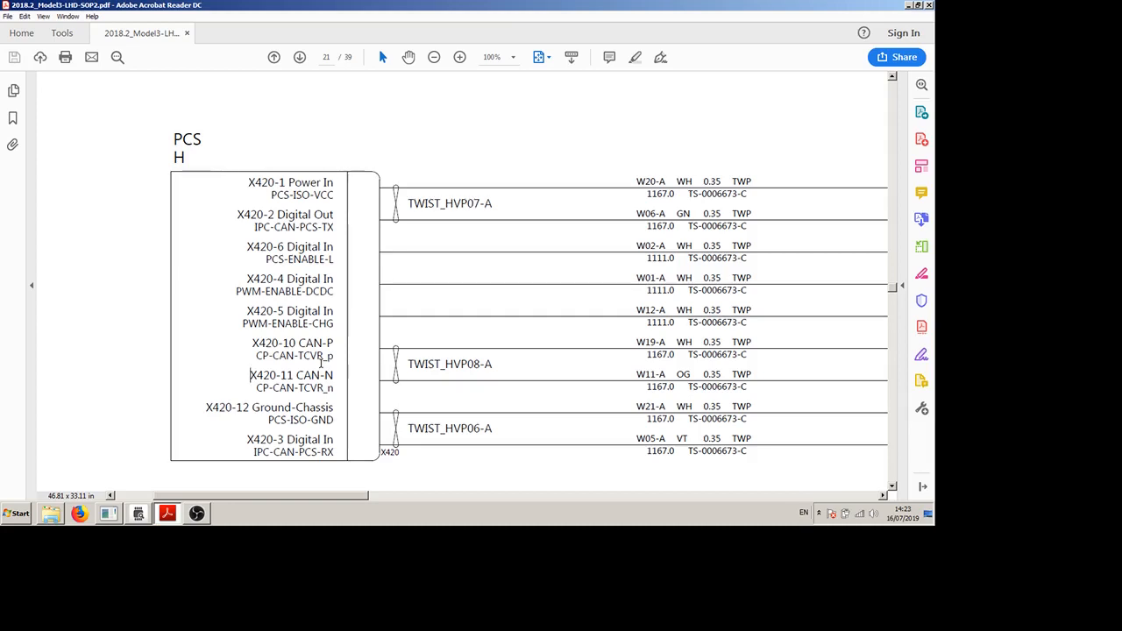
pyautogui.moveTo(277, 407)
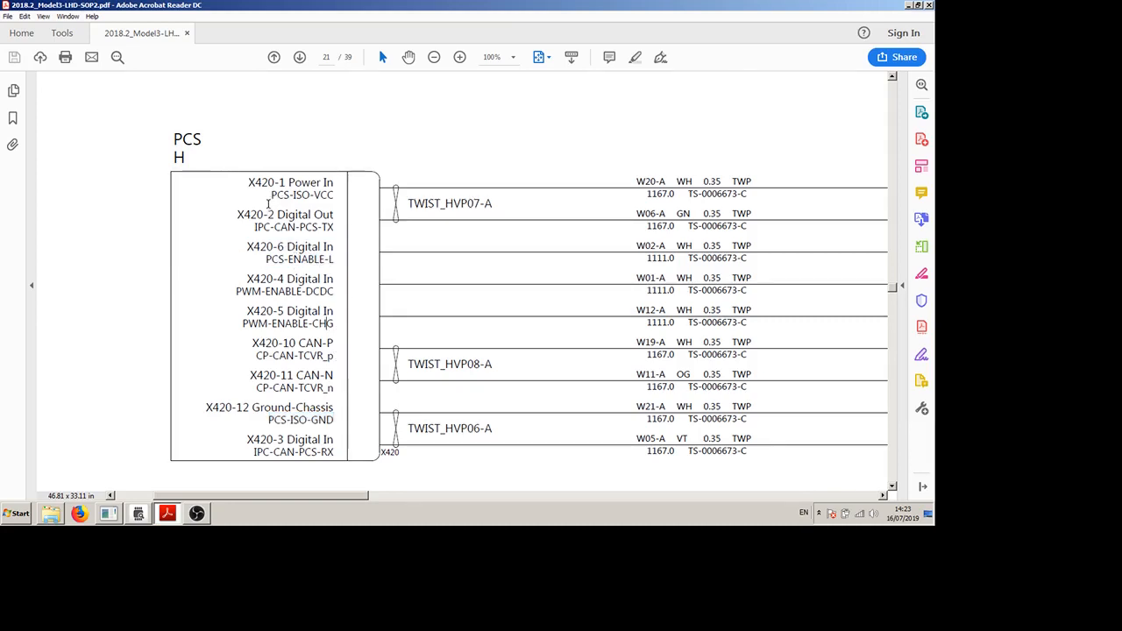
pyautogui.doubleClick(301, 193)
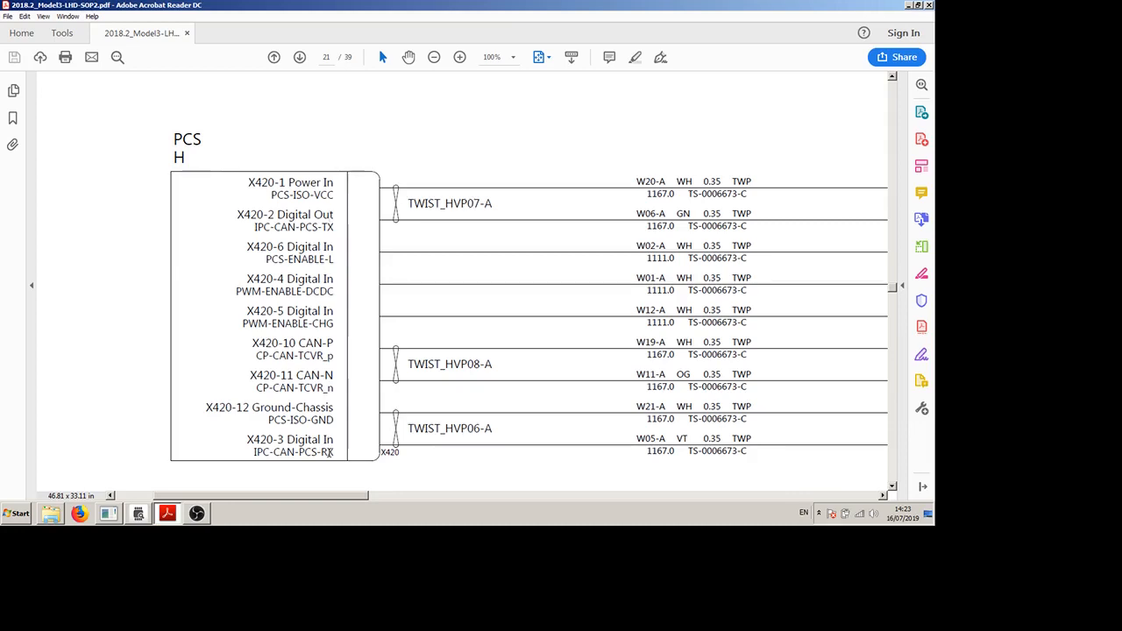
pyautogui.moveTo(355, 403)
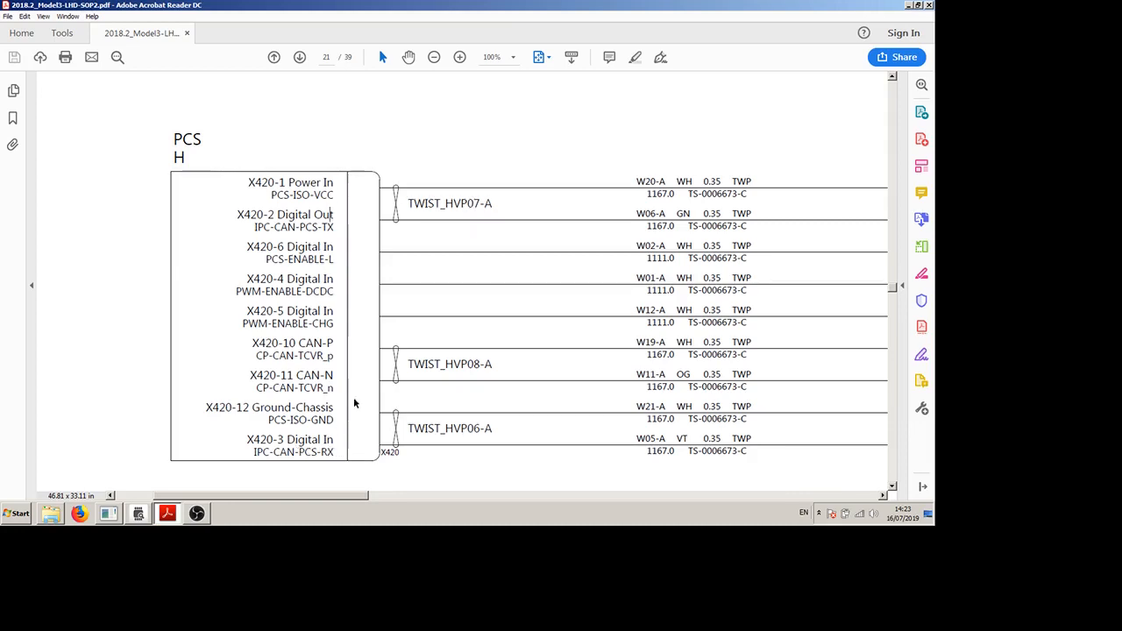
pyautogui.doubleClick(291, 228)
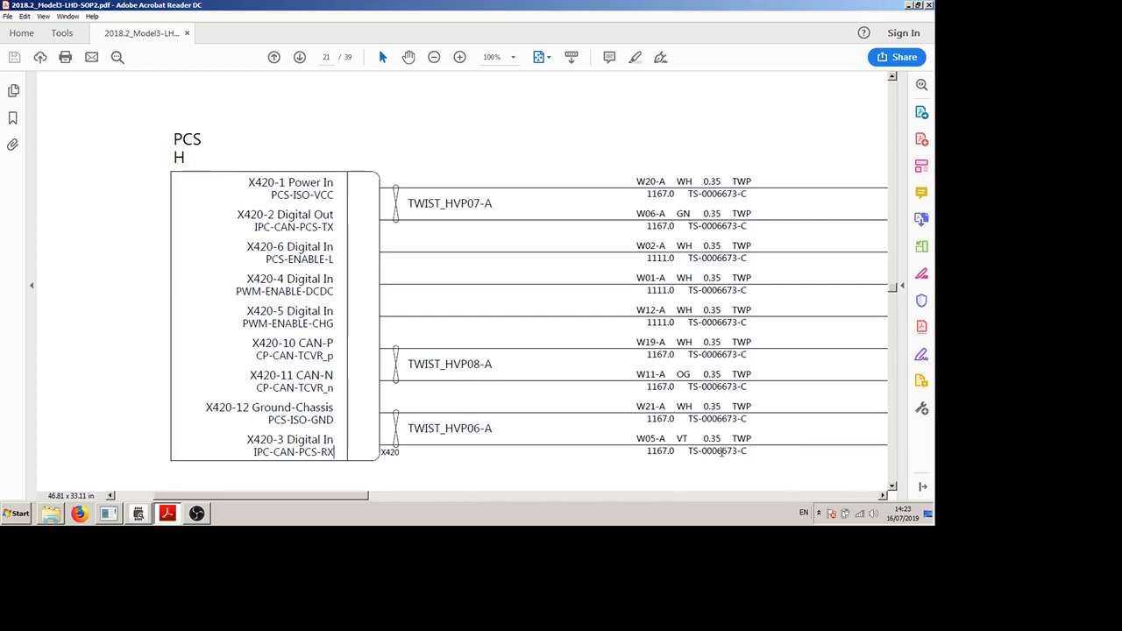
pyautogui.moveTo(561, 447)
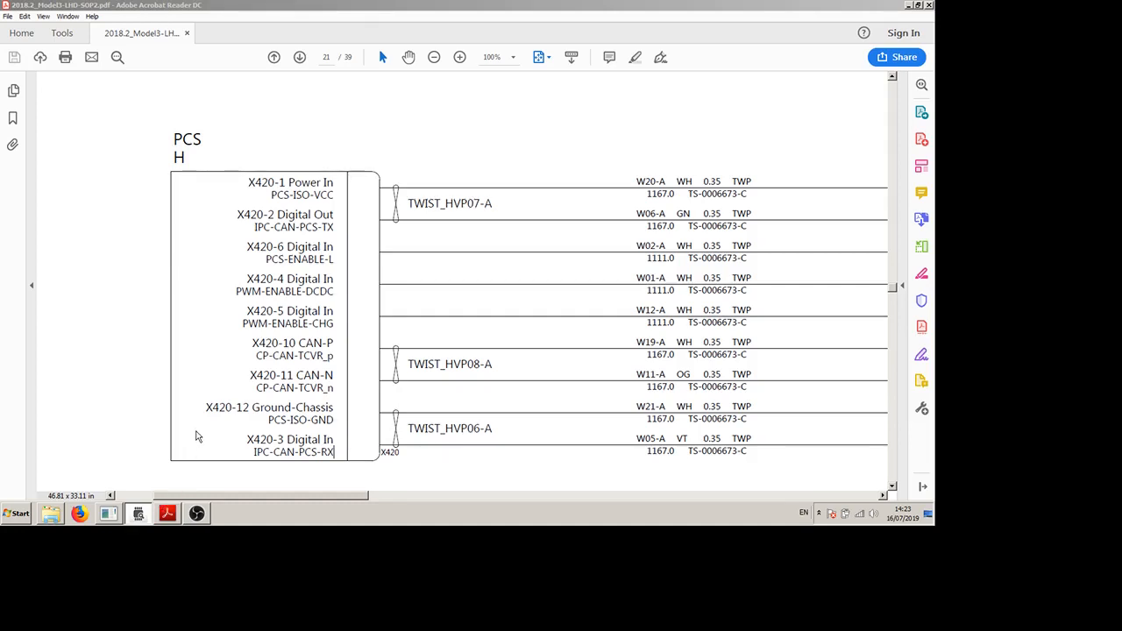
pyautogui.moveTo(262, 426)
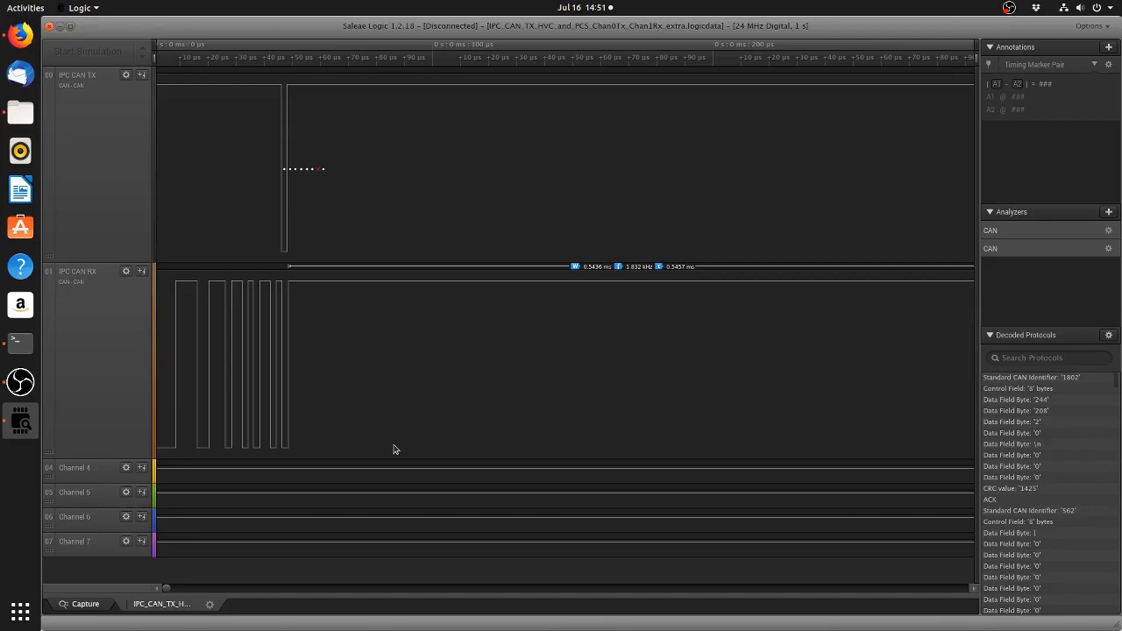
pyautogui.moveTo(494, 358)
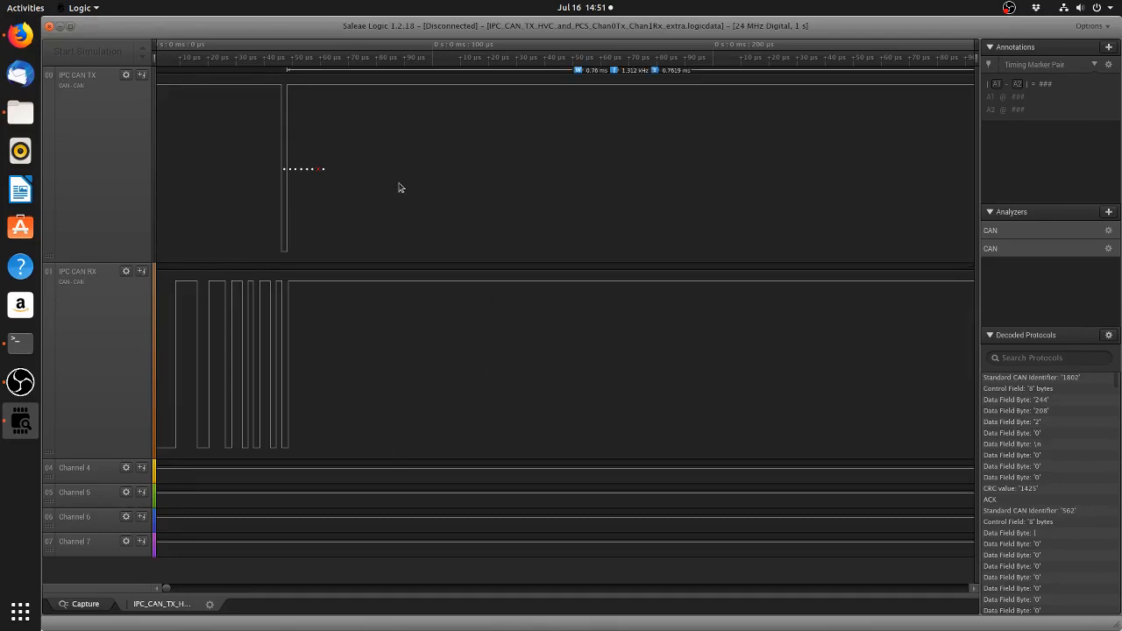
pyautogui.moveTo(395, 174)
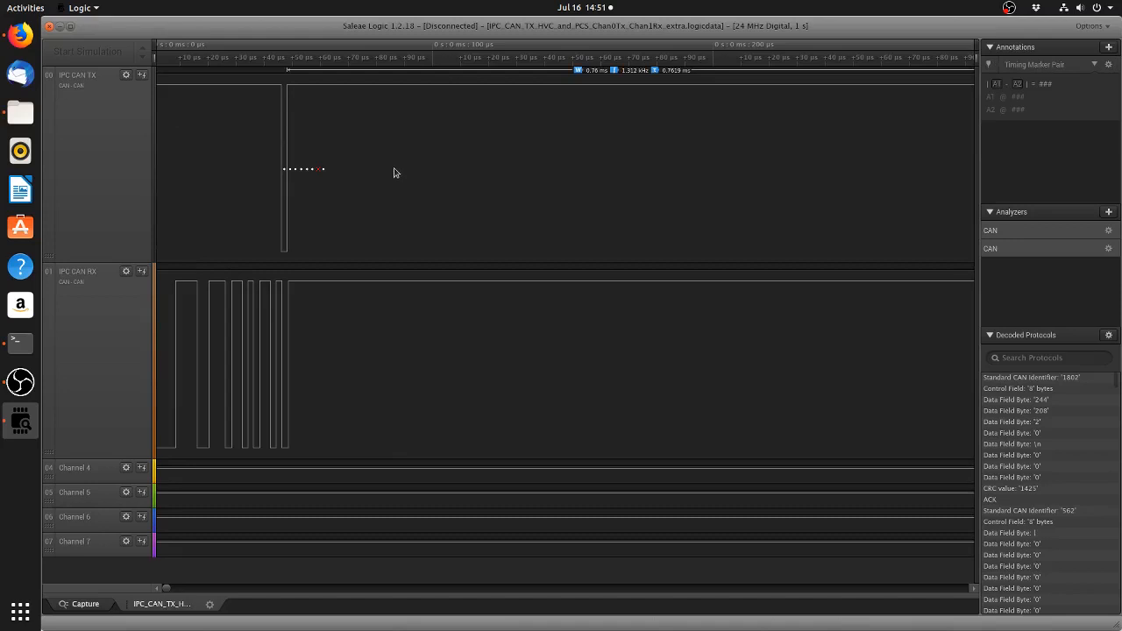
pyautogui.moveTo(330, 133)
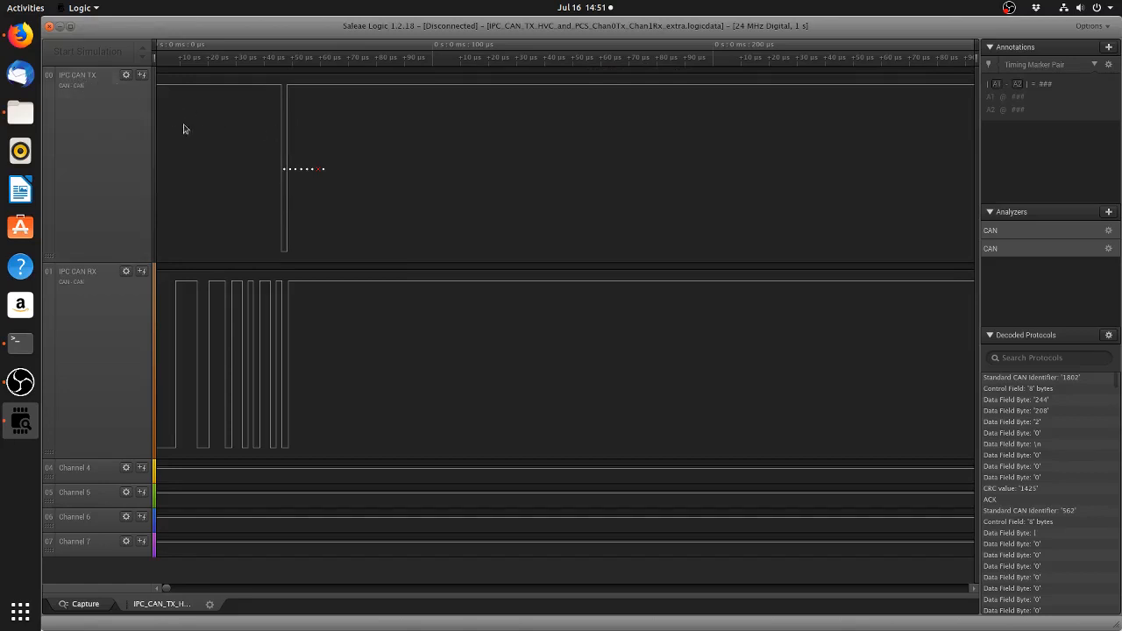
pyautogui.moveTo(260, 126)
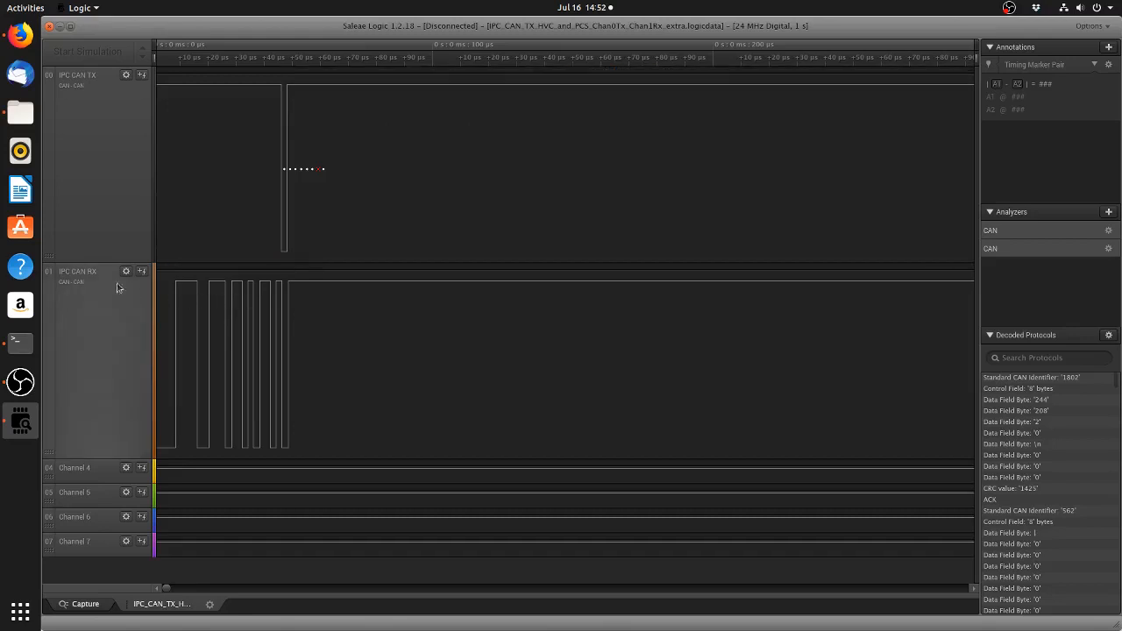
pyautogui.moveTo(95, 281)
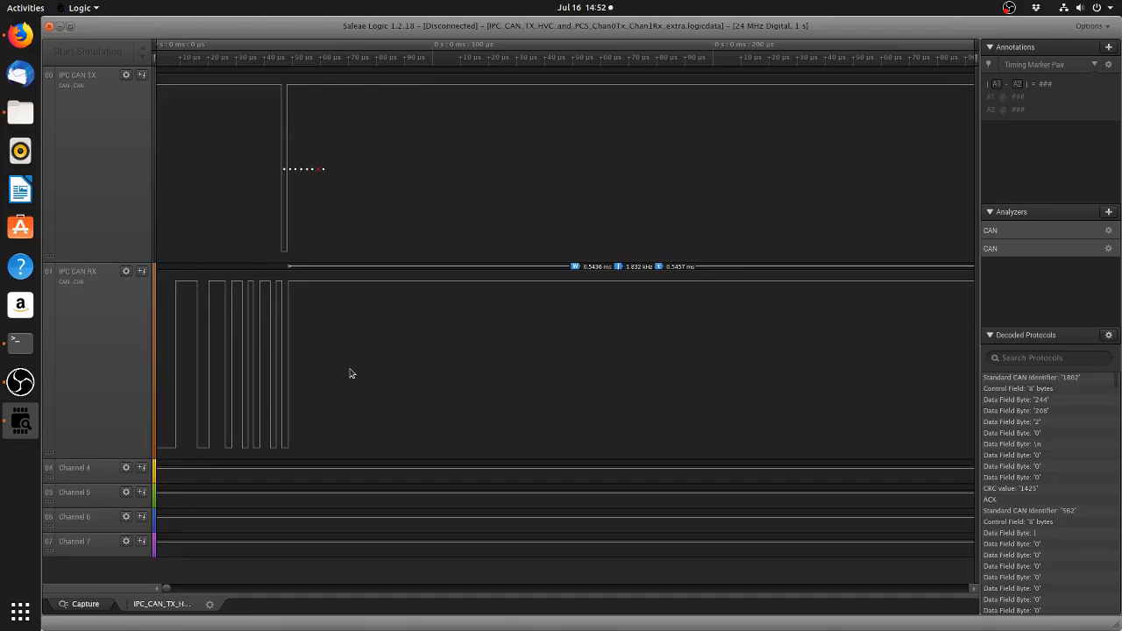
pyautogui.moveTo(404, 369)
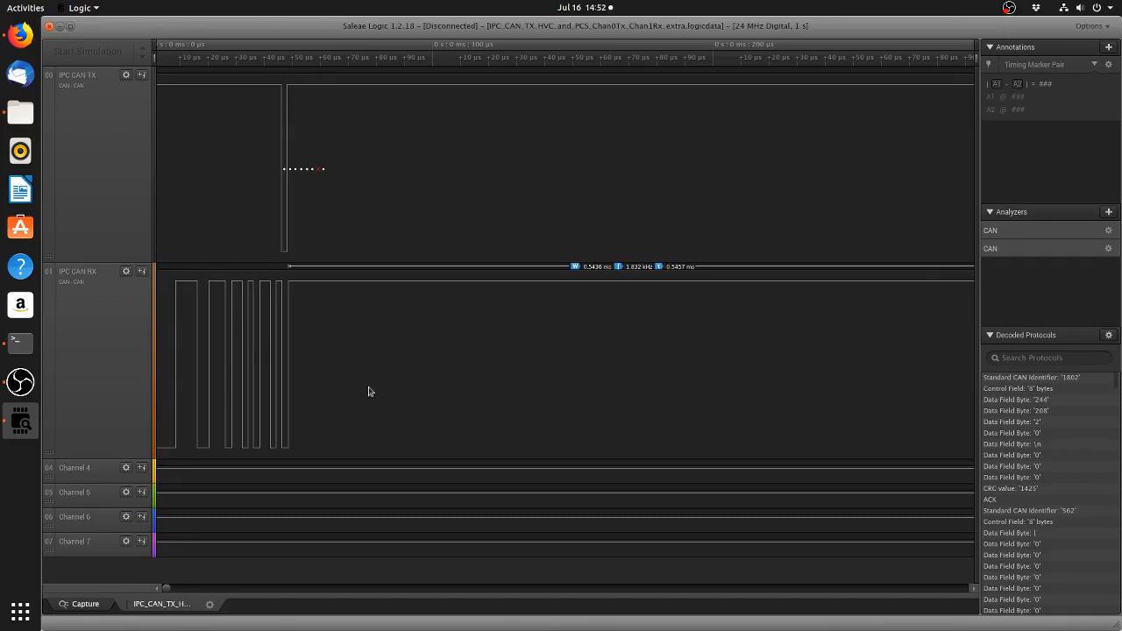
pyautogui.moveTo(424, 358)
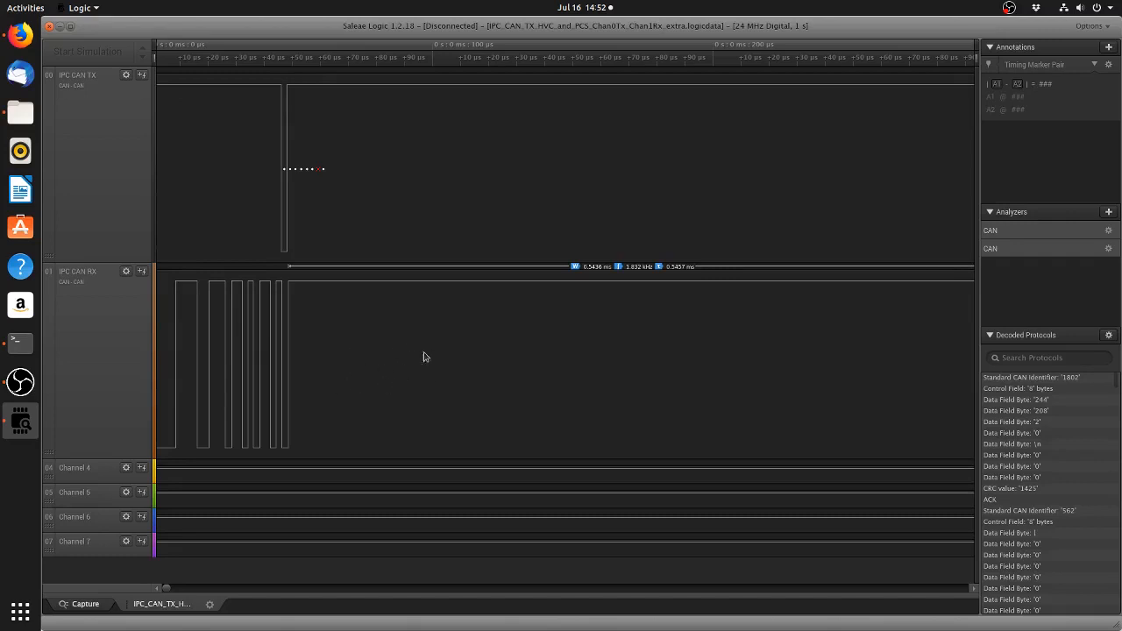
pyautogui.moveTo(381, 377)
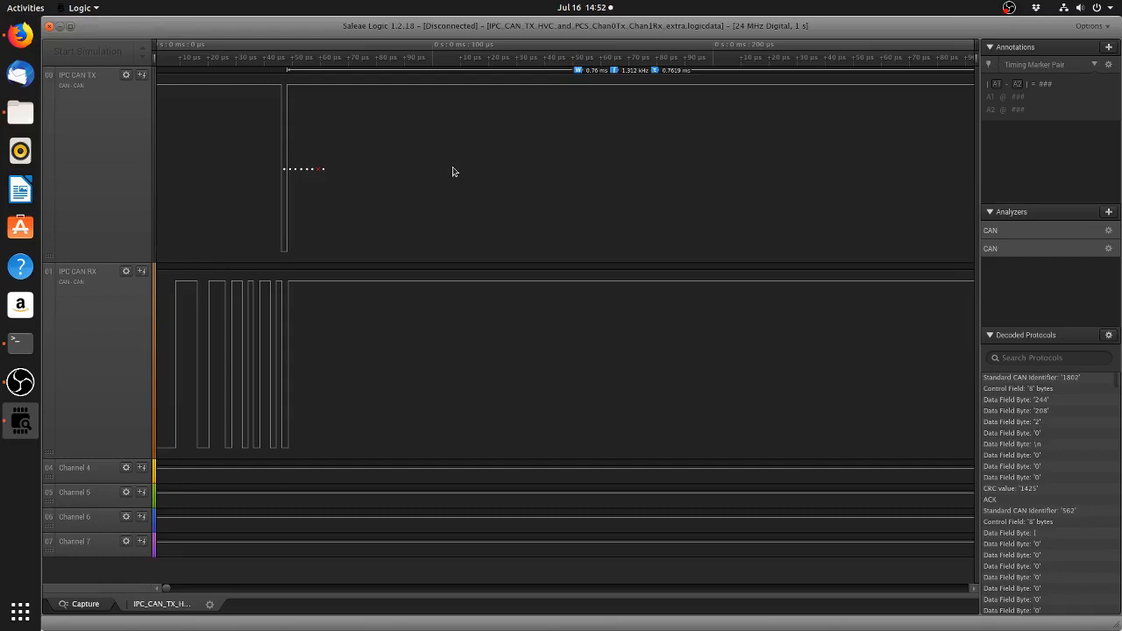
pyautogui.moveTo(424, 144)
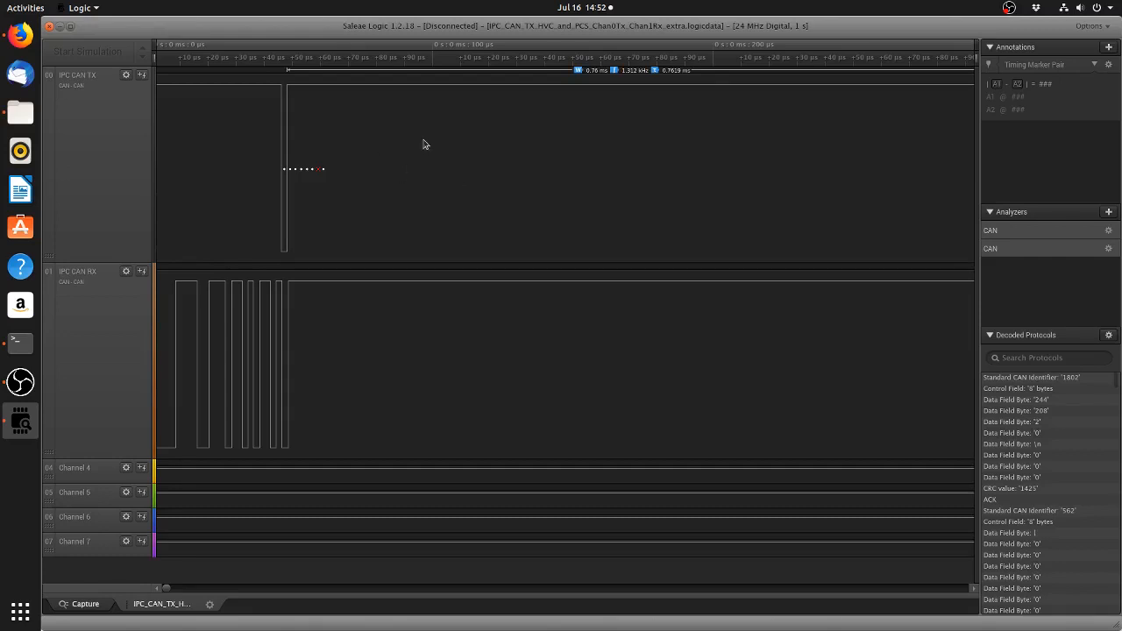
pyautogui.moveTo(430, 190)
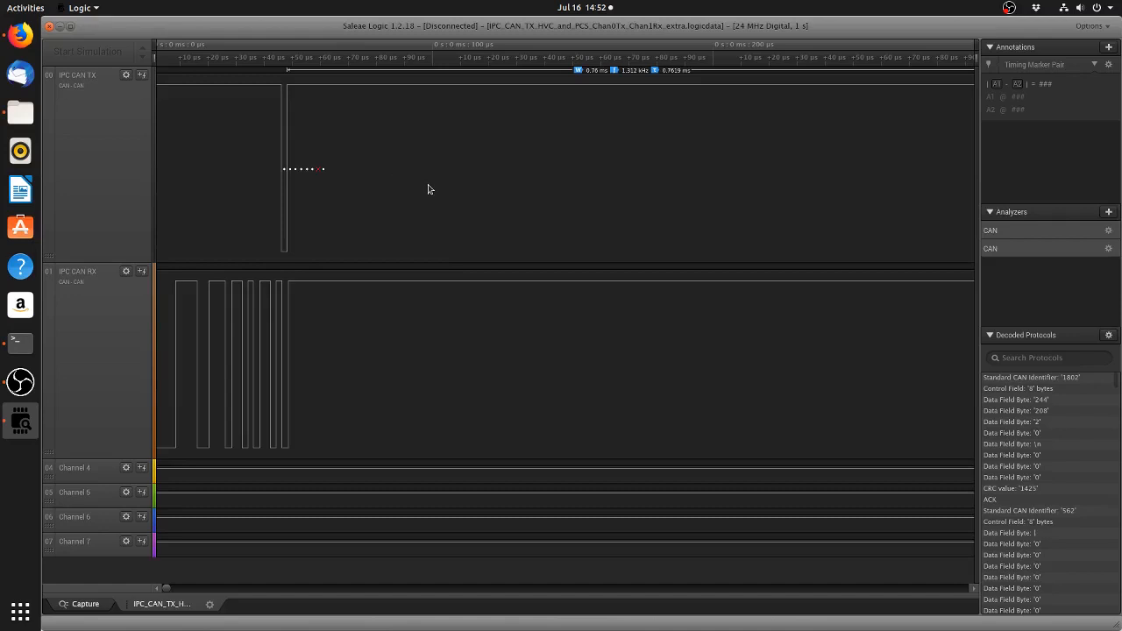
pyautogui.moveTo(435, 166)
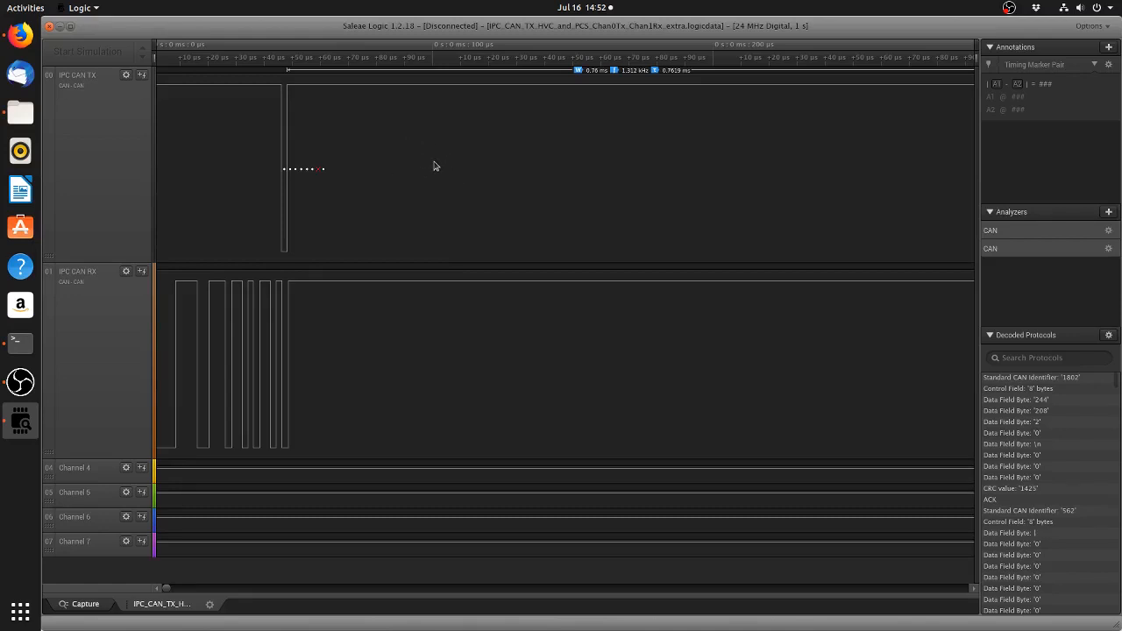
pyautogui.moveTo(417, 160)
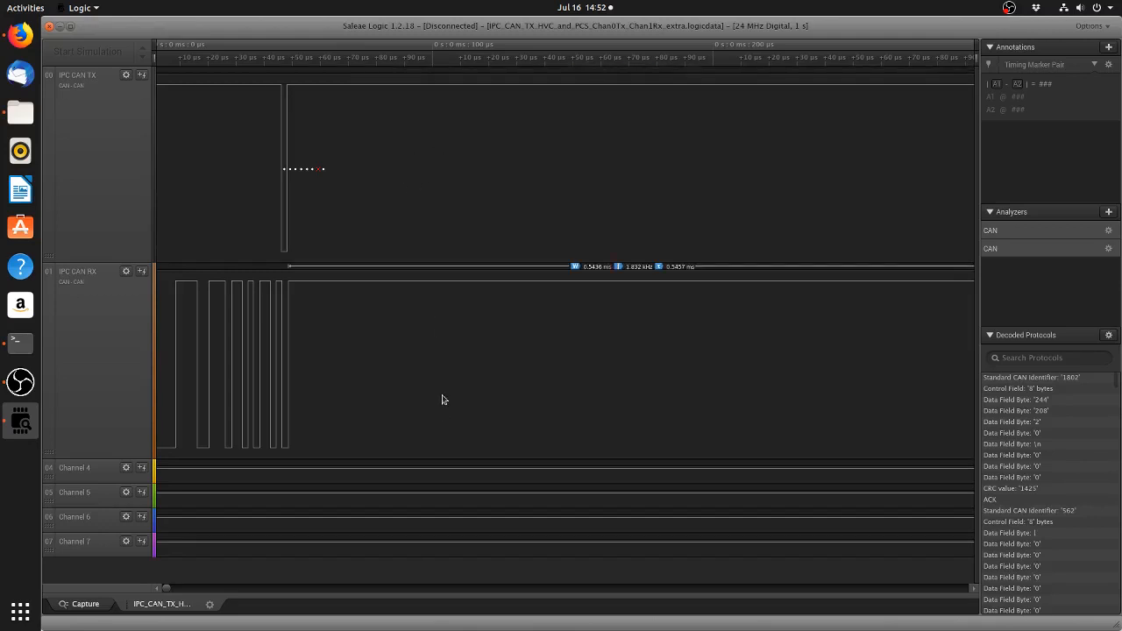
pyautogui.moveTo(525, 390)
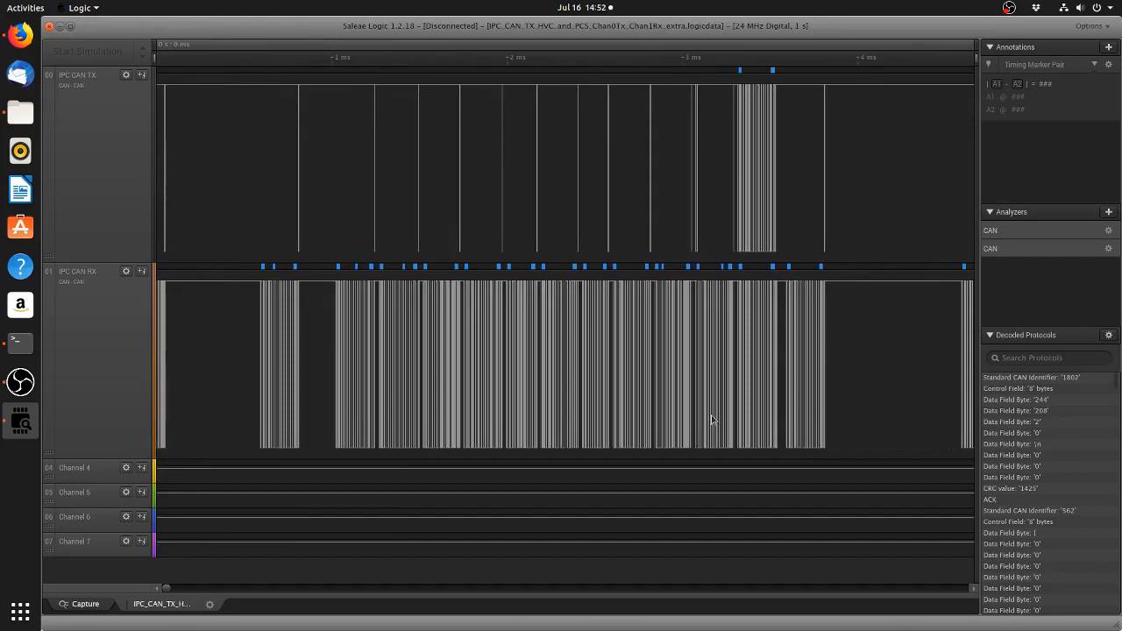
pyautogui.moveTo(484, 402)
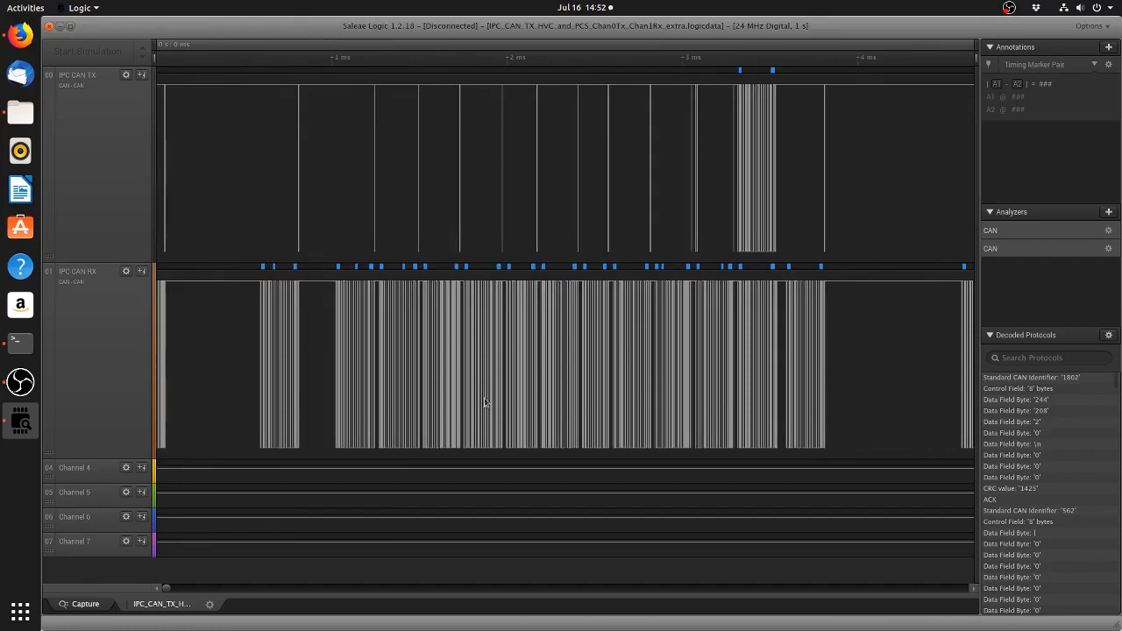
pyautogui.moveTo(577, 351)
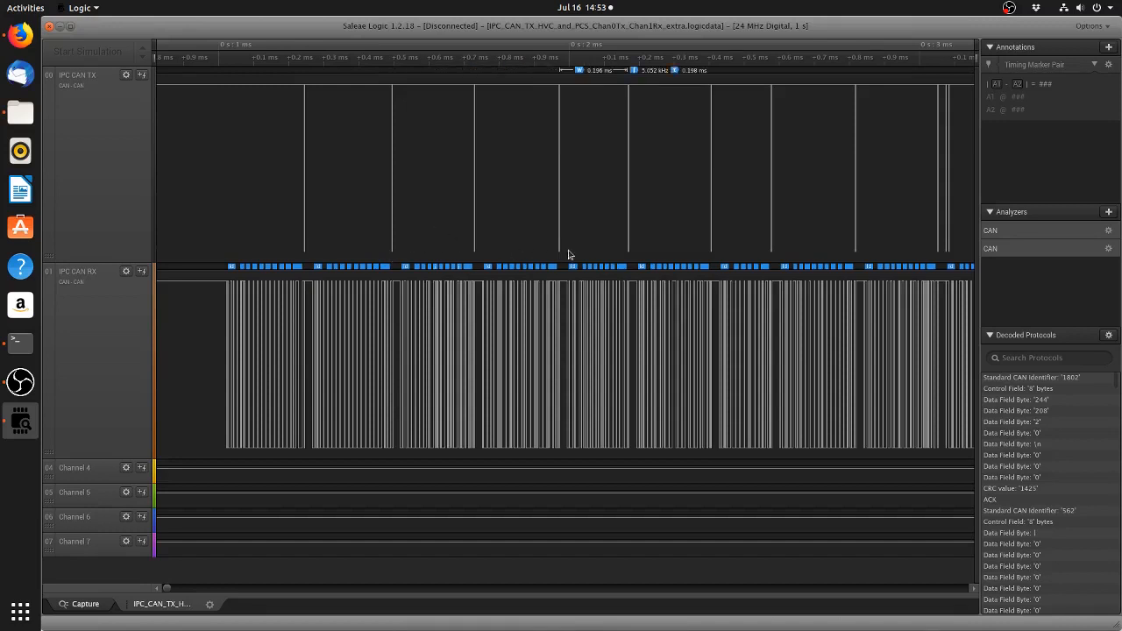
pyautogui.moveTo(612, 242)
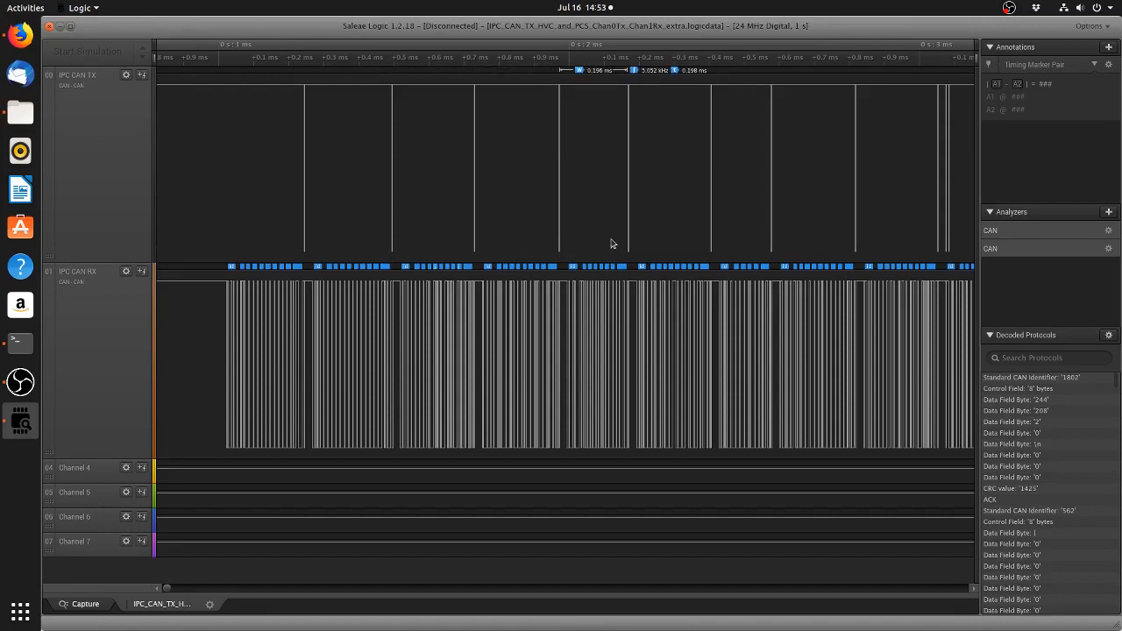
pyautogui.moveTo(618, 311)
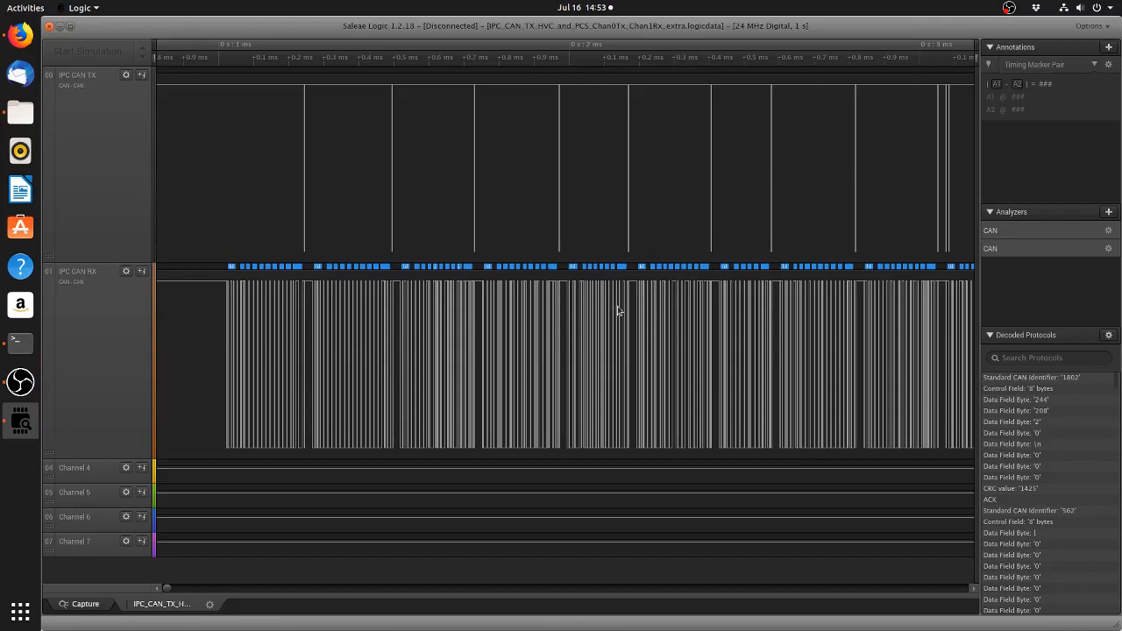
pyautogui.moveTo(593, 312)
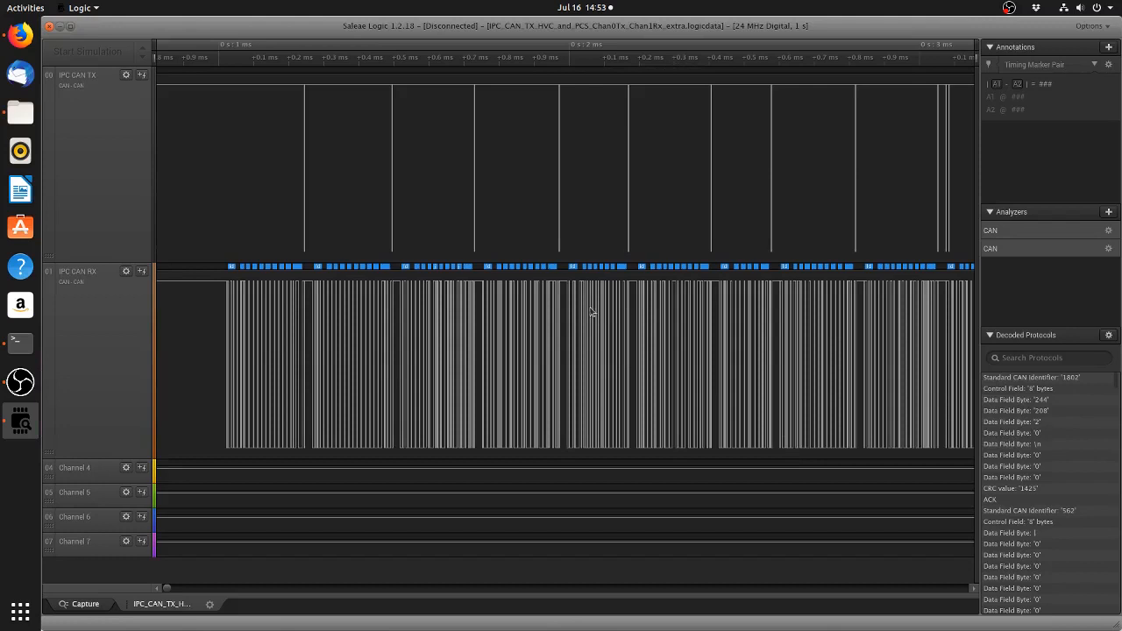
pyautogui.moveTo(571, 305)
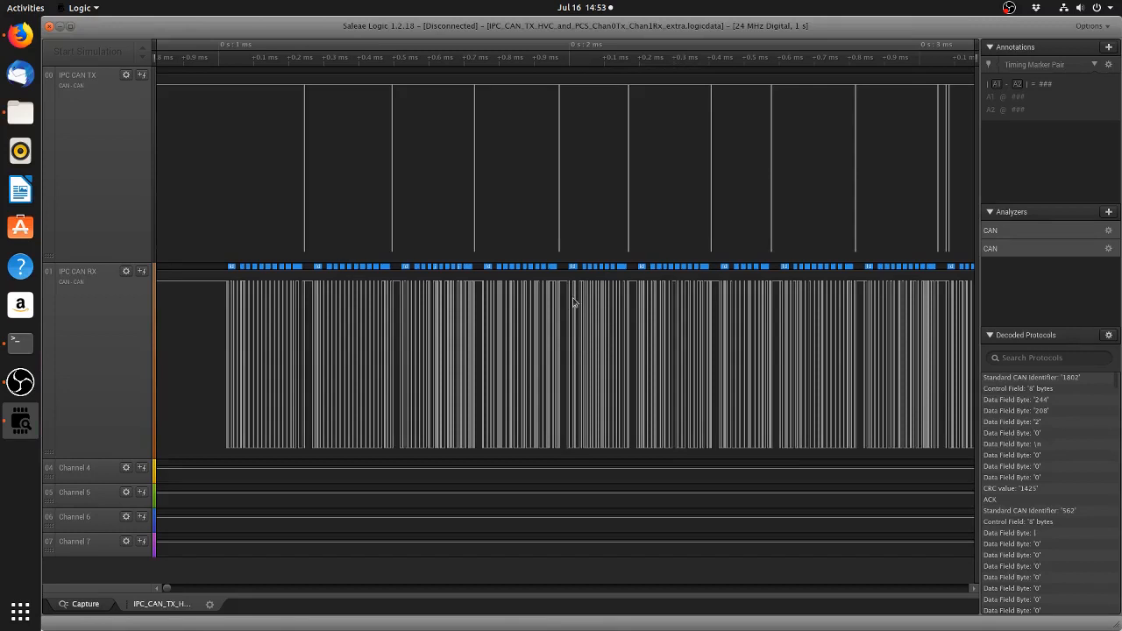
pyautogui.moveTo(354, 274)
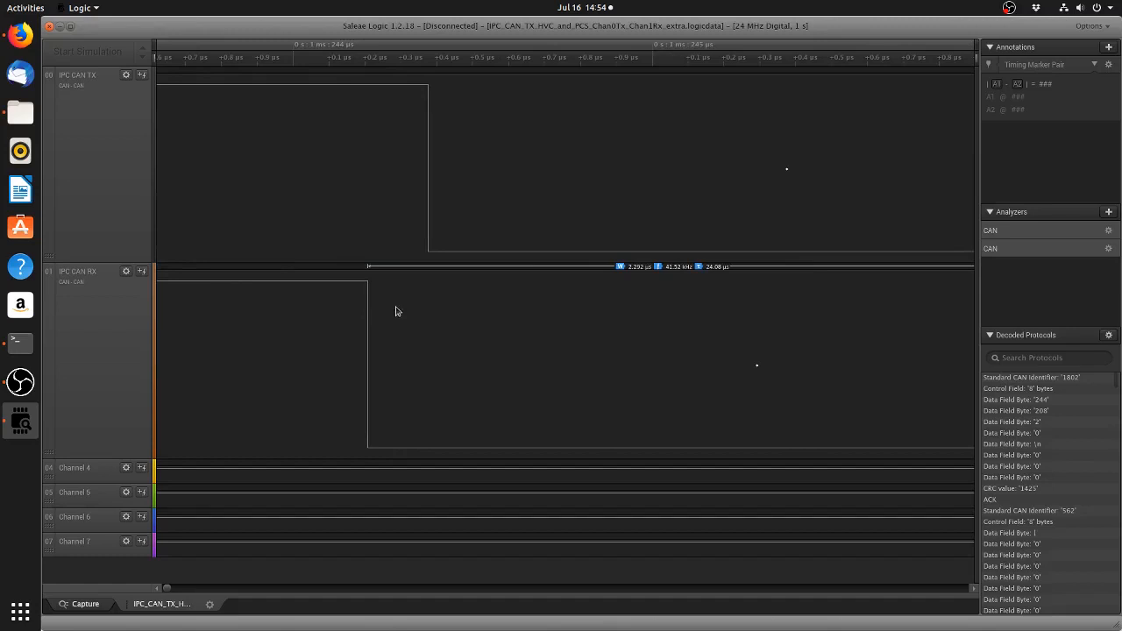
pyautogui.moveTo(363, 287)
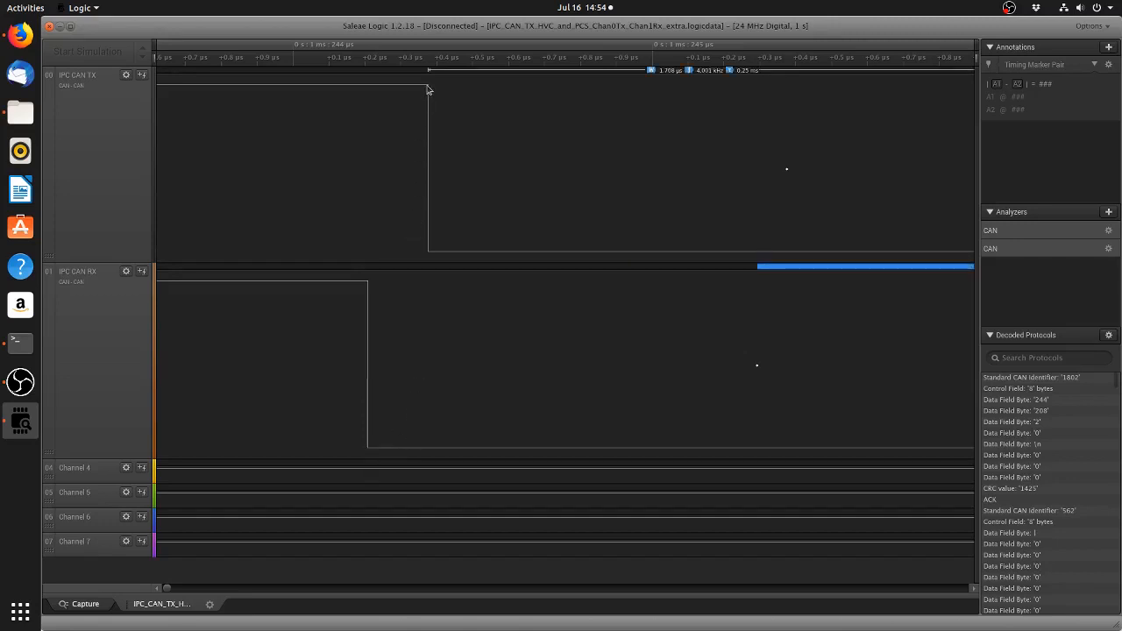
pyautogui.moveTo(547, 254)
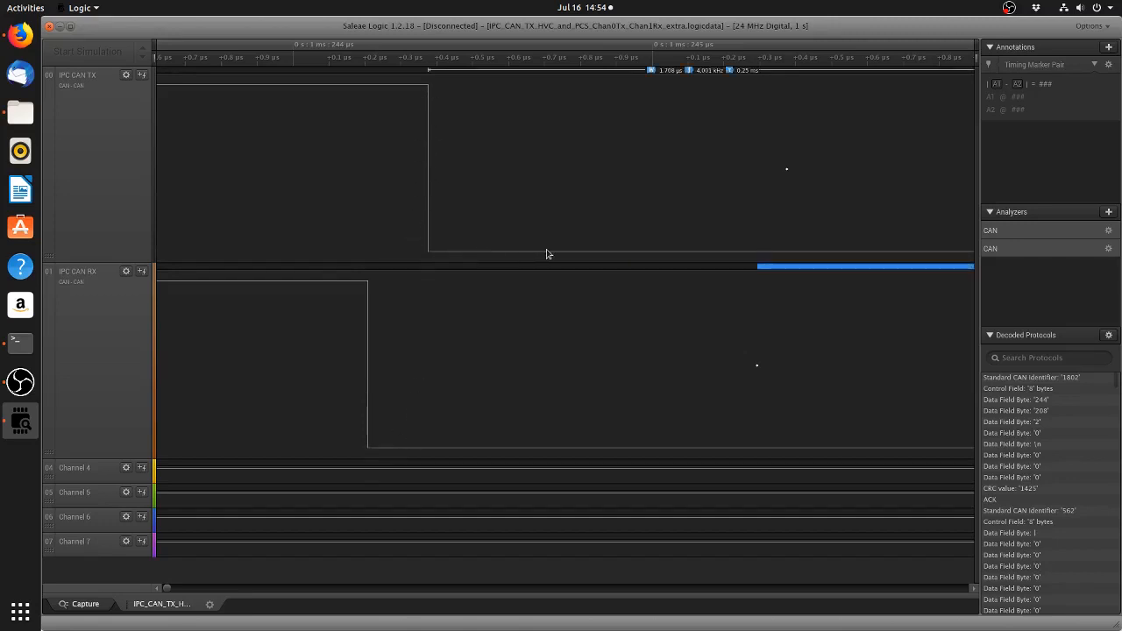
pyautogui.moveTo(428, 116)
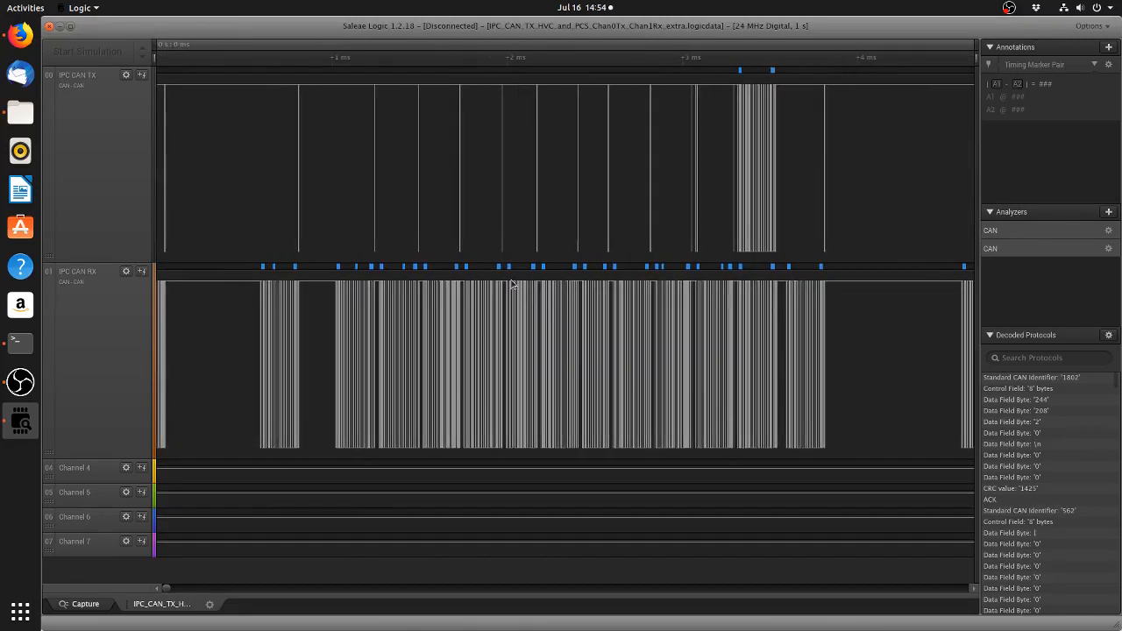
pyautogui.moveTo(459, 363)
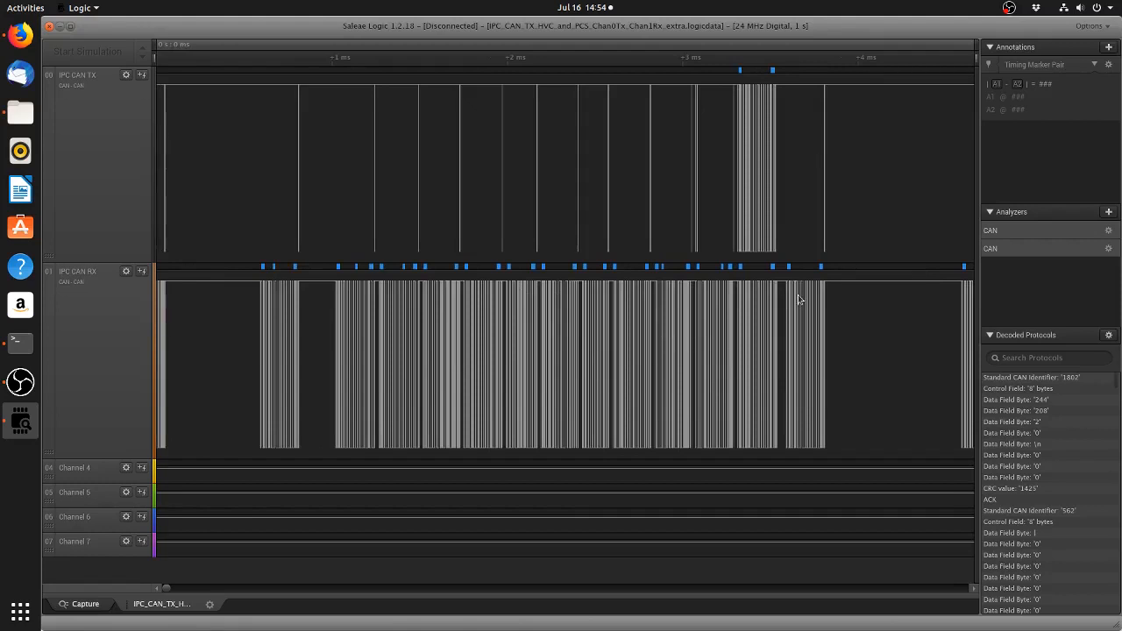
pyautogui.moveTo(770, 246)
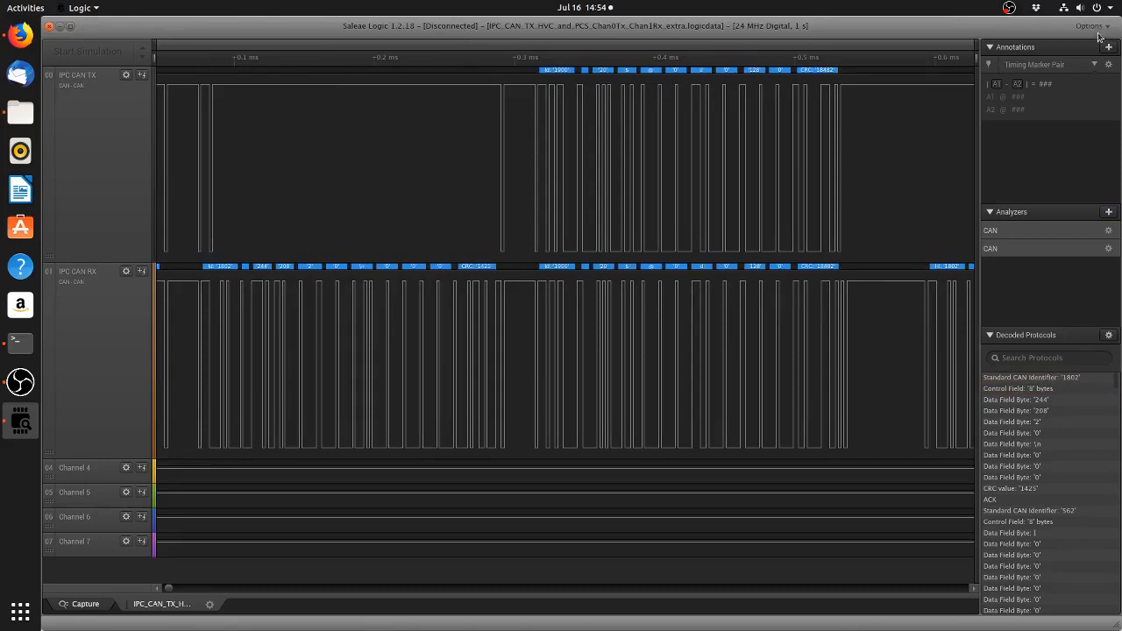
# Step: Zoom into one CAN burst so decoded field bubbles show above the TX and RX traces
pyautogui.click(1091, 26)
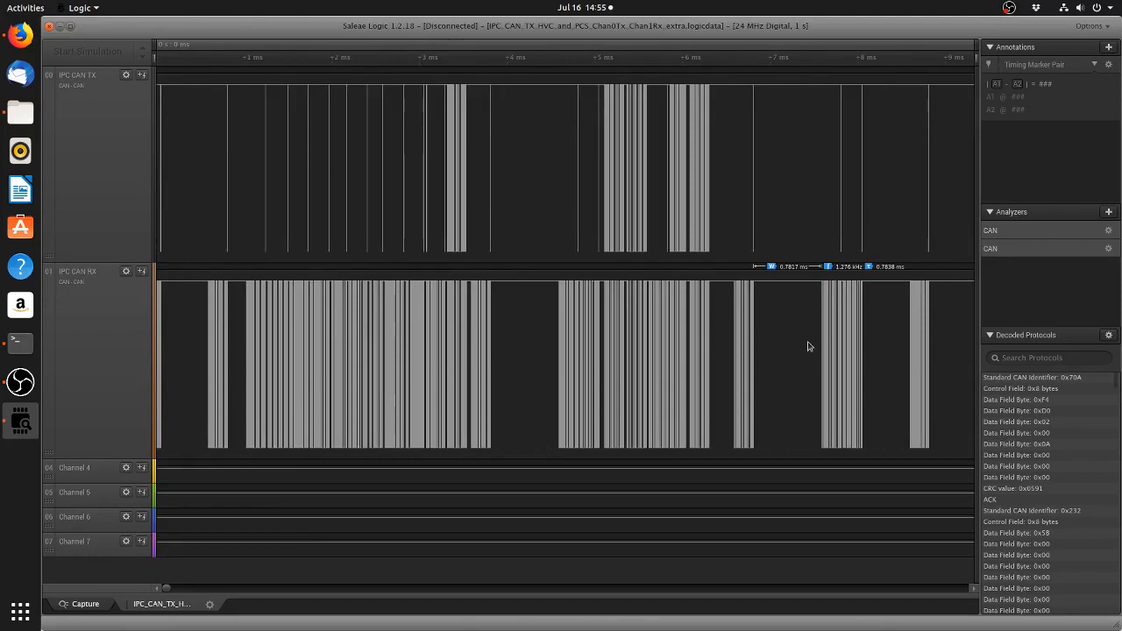
pyautogui.moveTo(684, 179)
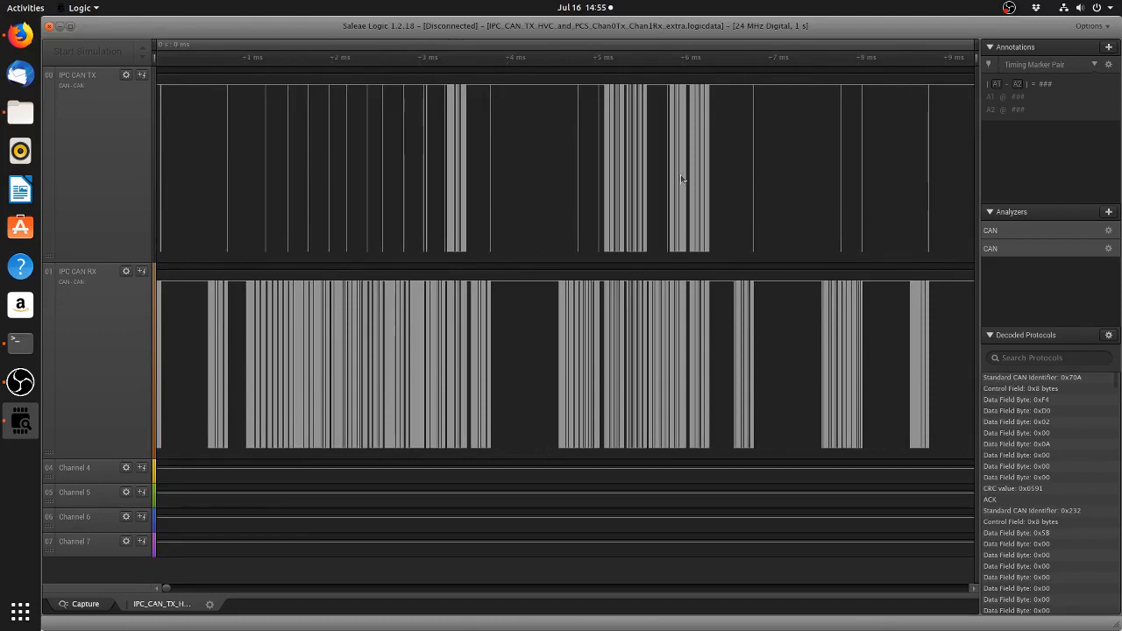
pyautogui.moveTo(961, 592)
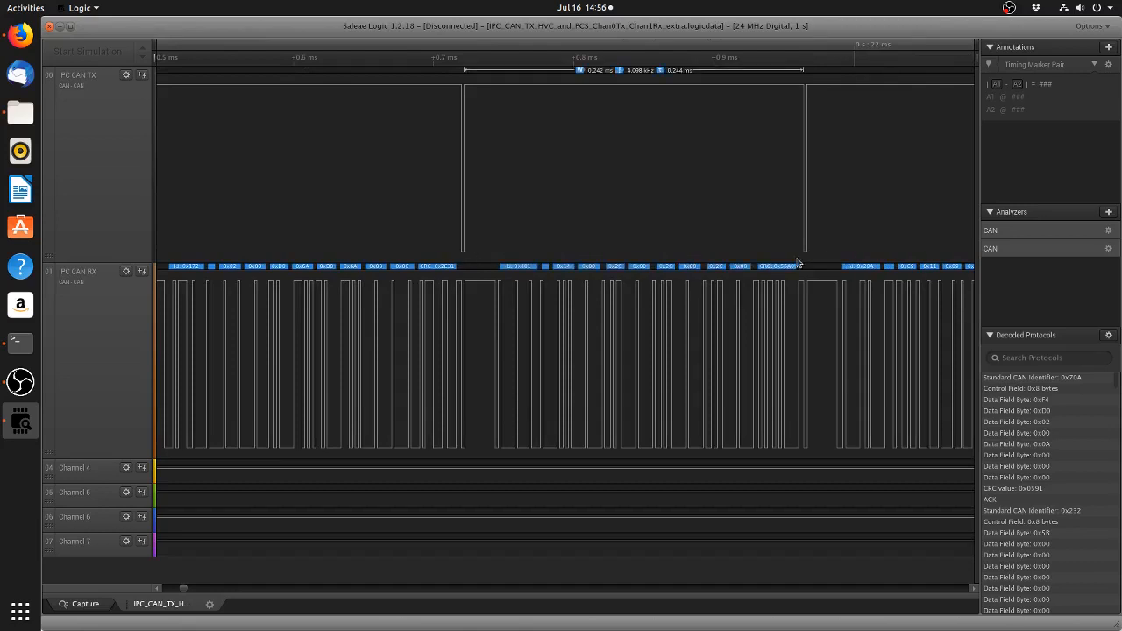
pyautogui.moveTo(466, 237)
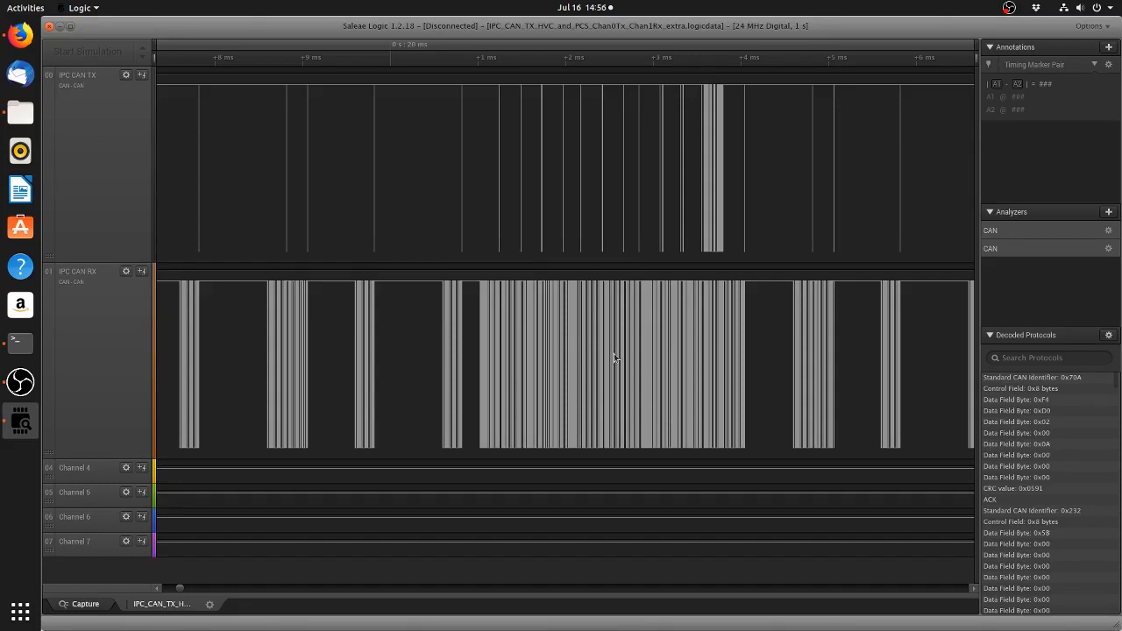
pyautogui.moveTo(618, 372)
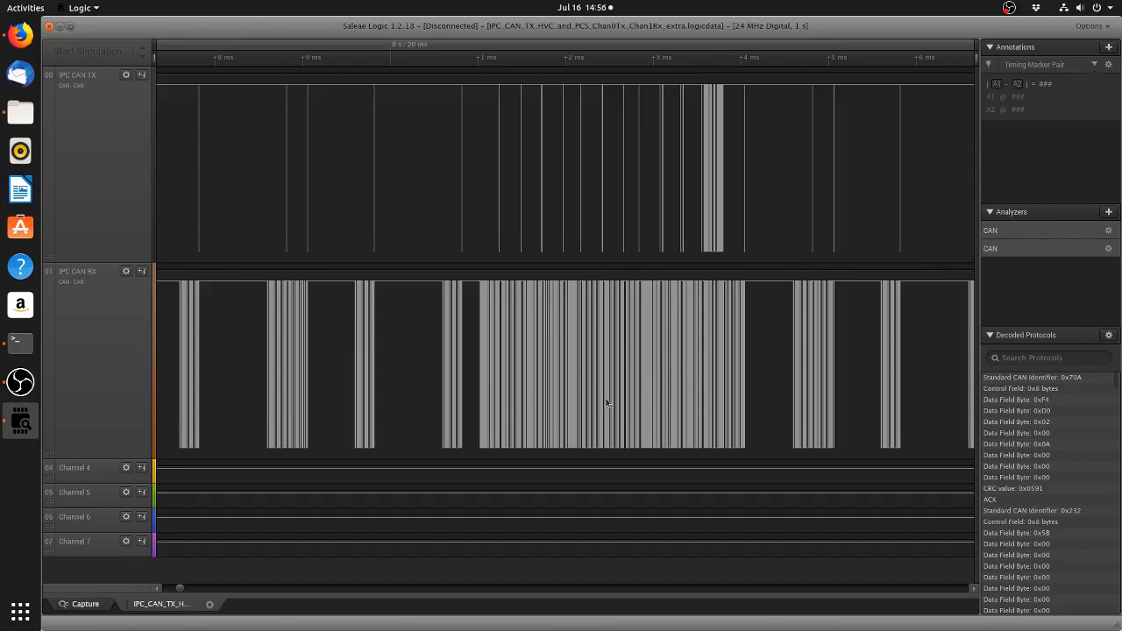
pyautogui.moveTo(453, 333)
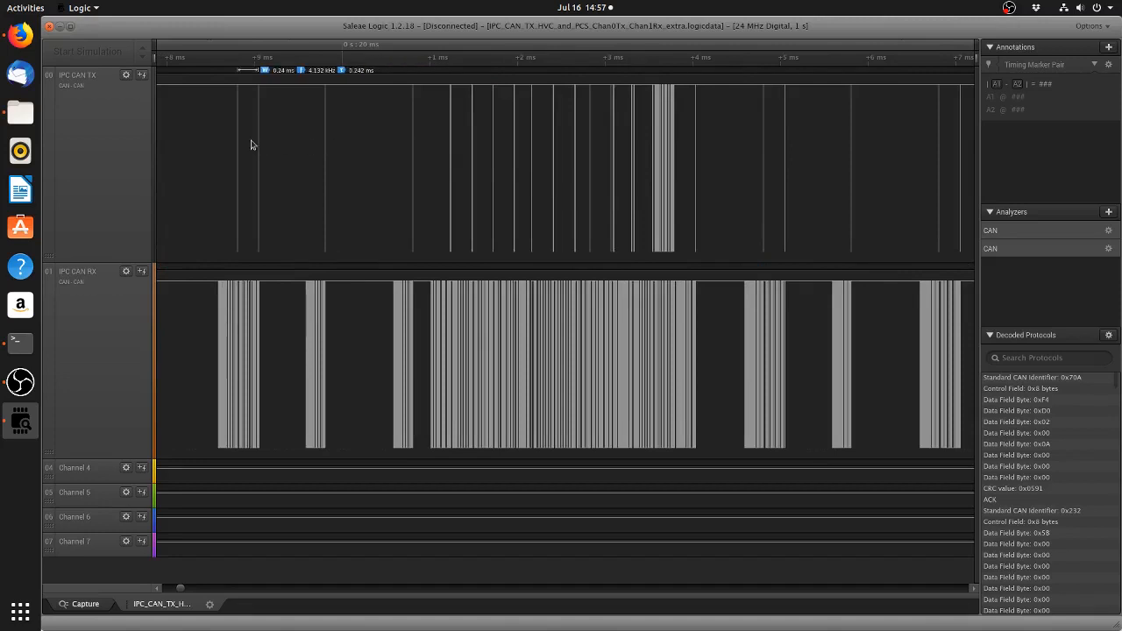
pyautogui.moveTo(506, 165)
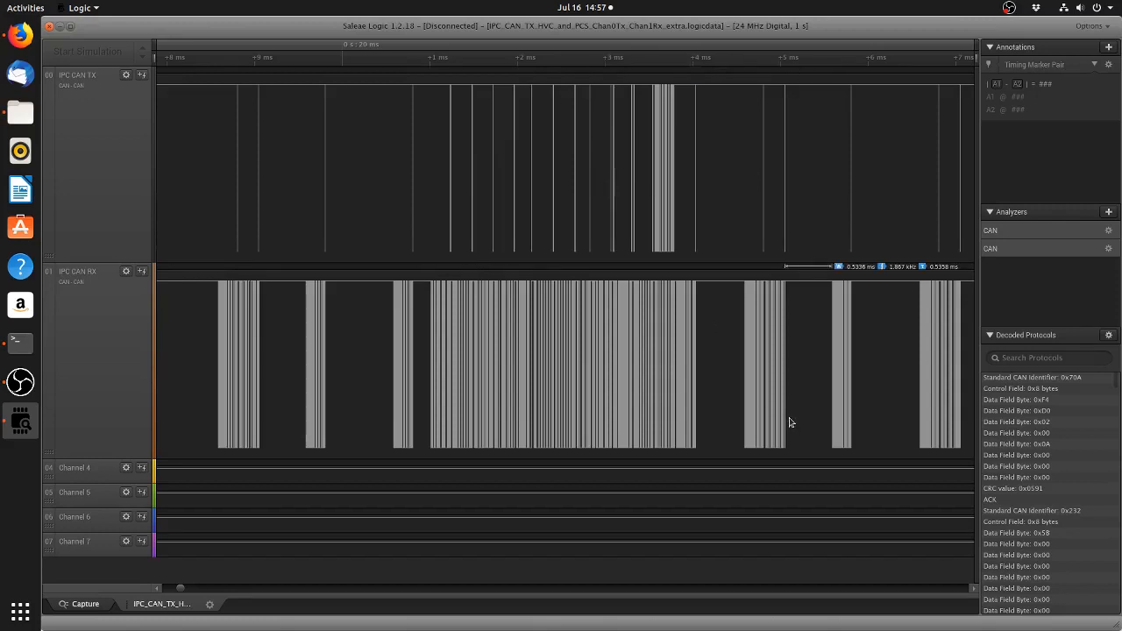
pyautogui.moveTo(810, 413)
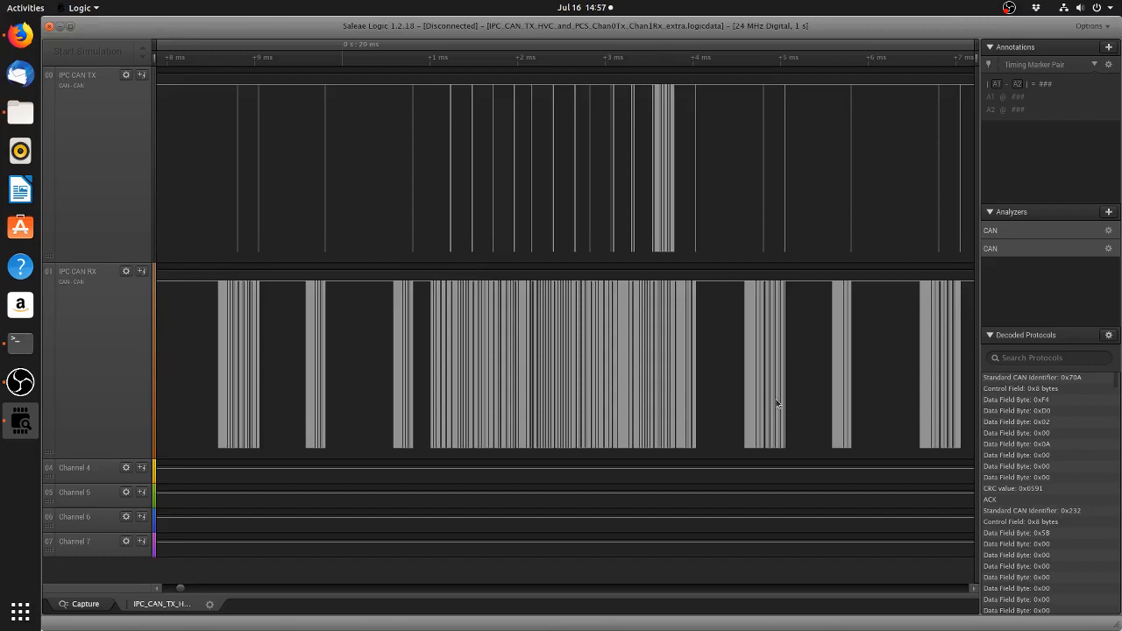
pyautogui.moveTo(504, 371)
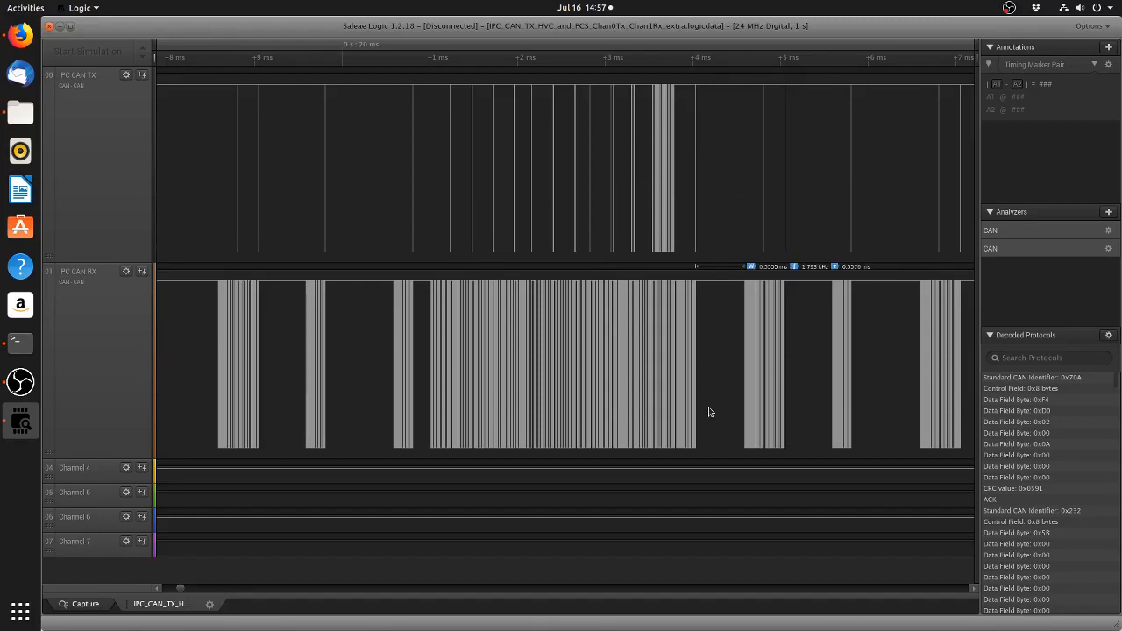
pyautogui.moveTo(712, 412)
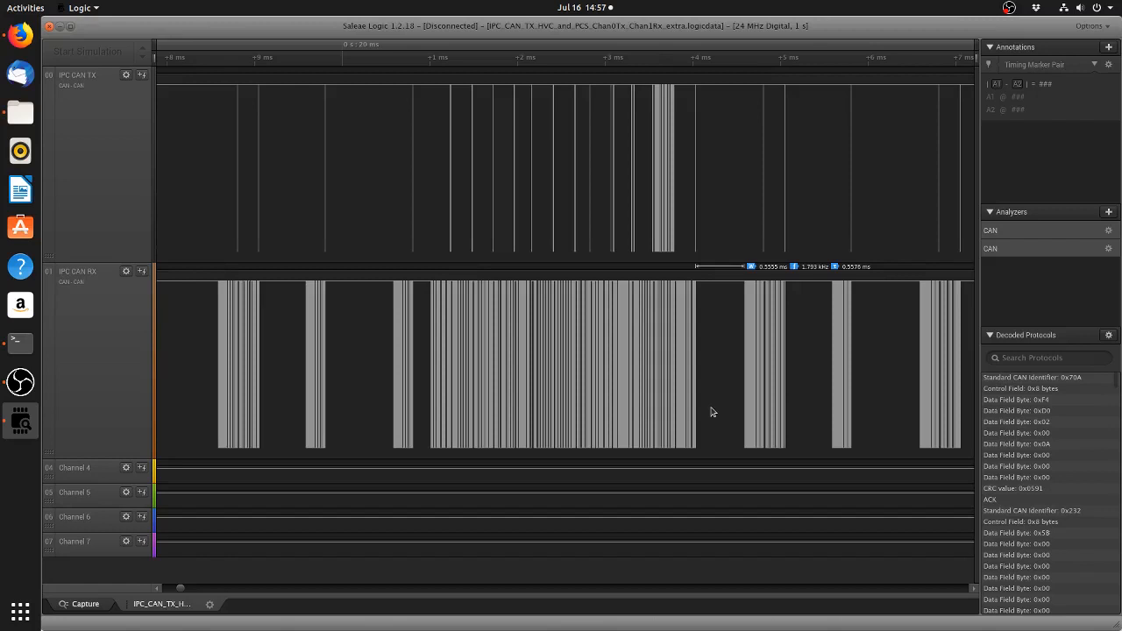
pyautogui.moveTo(209, 598)
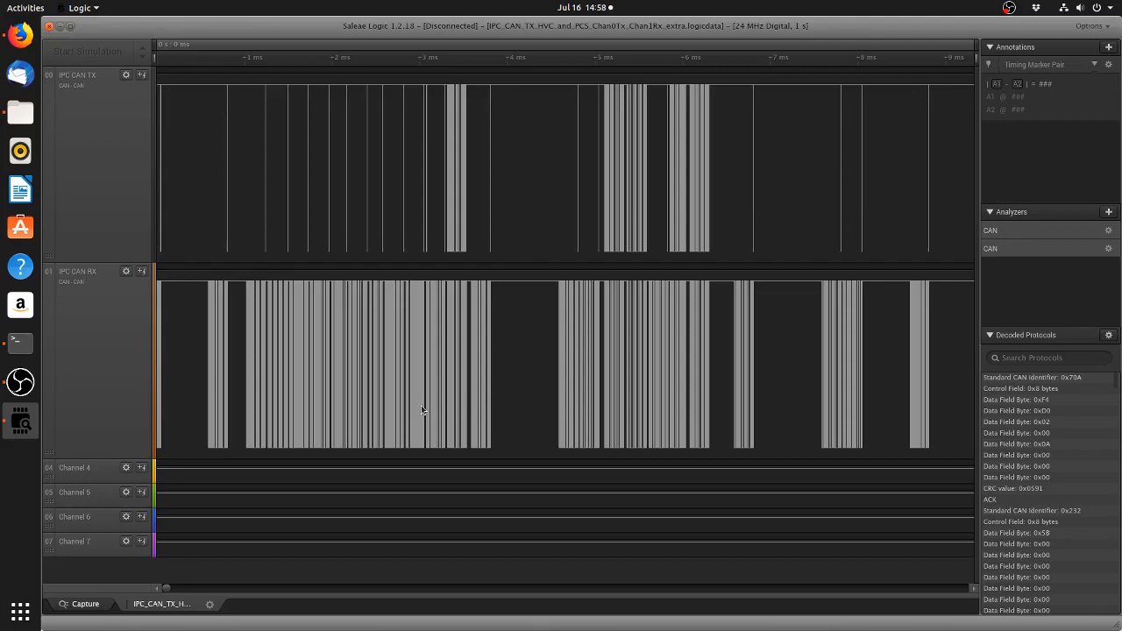
pyautogui.moveTo(393, 410)
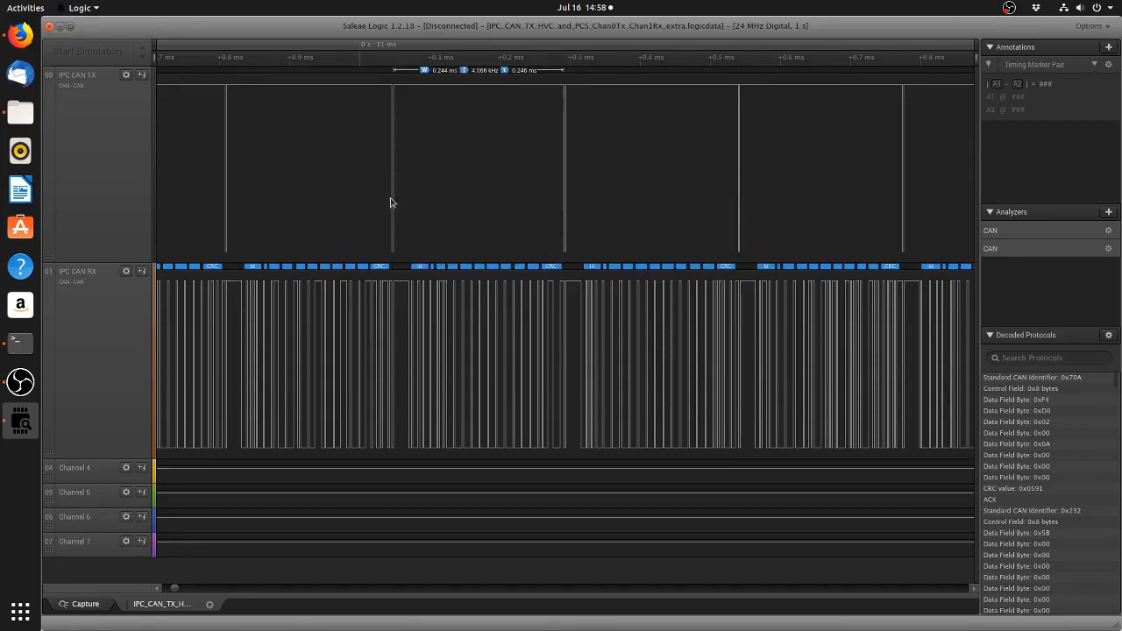
pyautogui.moveTo(396, 221)
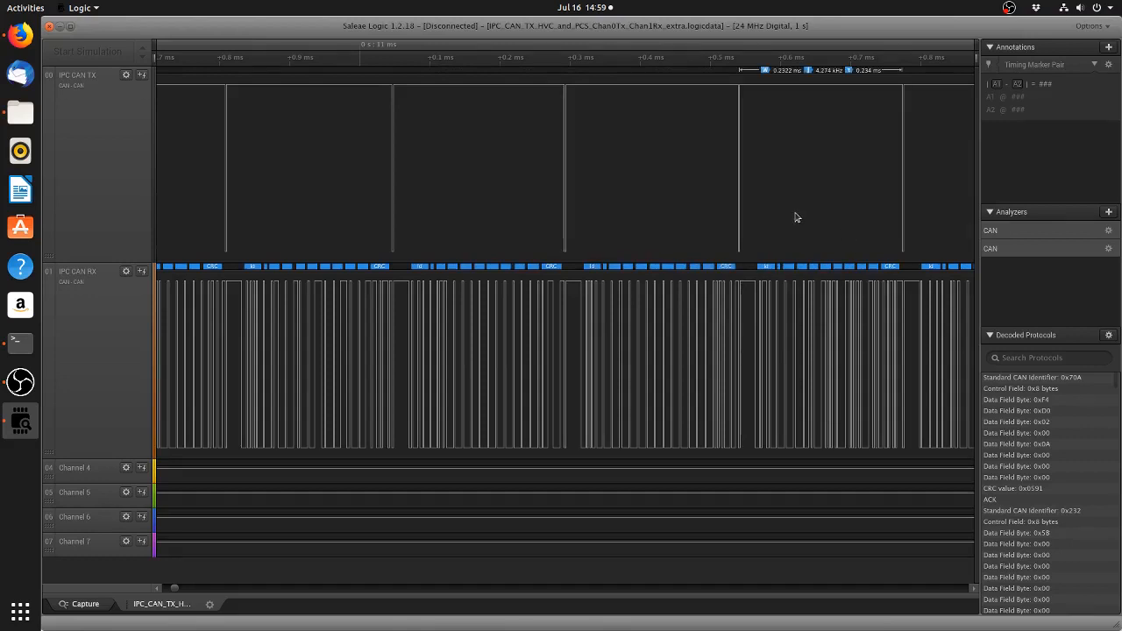
pyautogui.moveTo(784, 235)
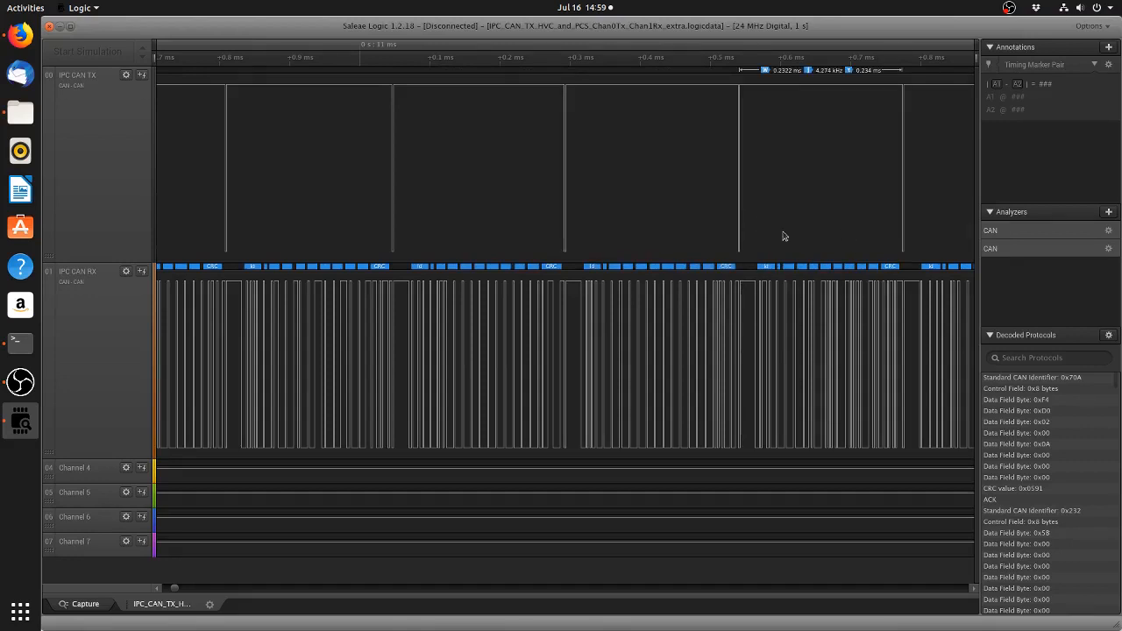